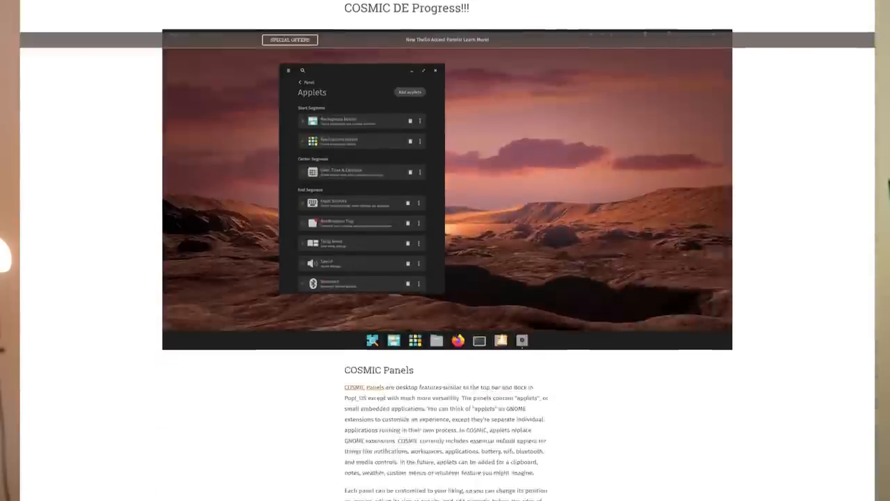
# View the enlarged COSMIC panel screenshot over the rocket launch wallpaper, then close it.
pyautogui.scroll(-3)
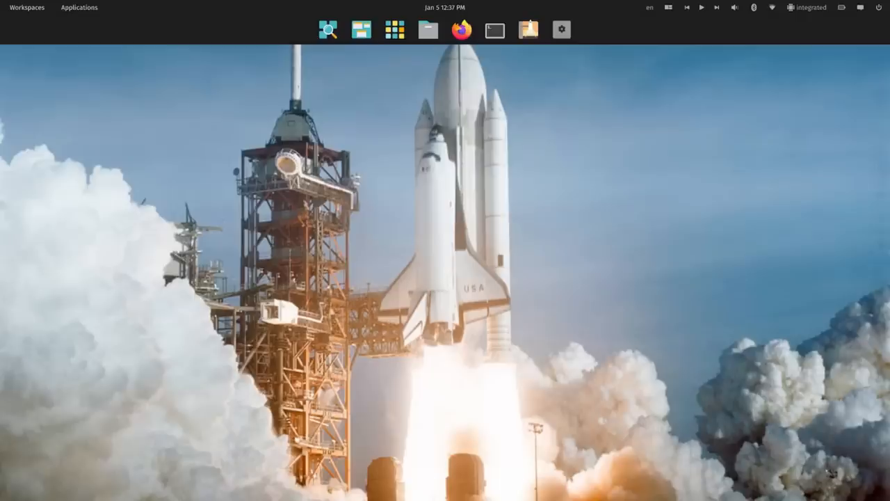
pyautogui.click(462, 29)
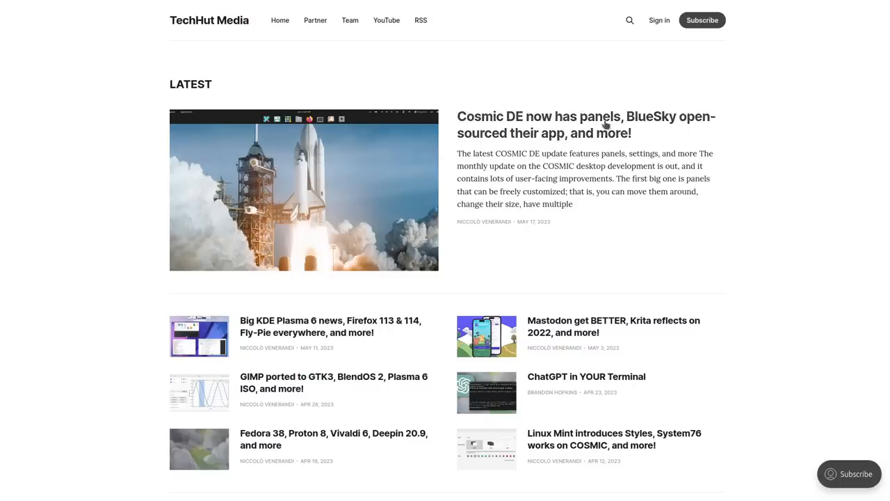
# Read through the Cosmic DE panels newsletter article and return to the Newsletter listing.
pyautogui.click(586, 124)
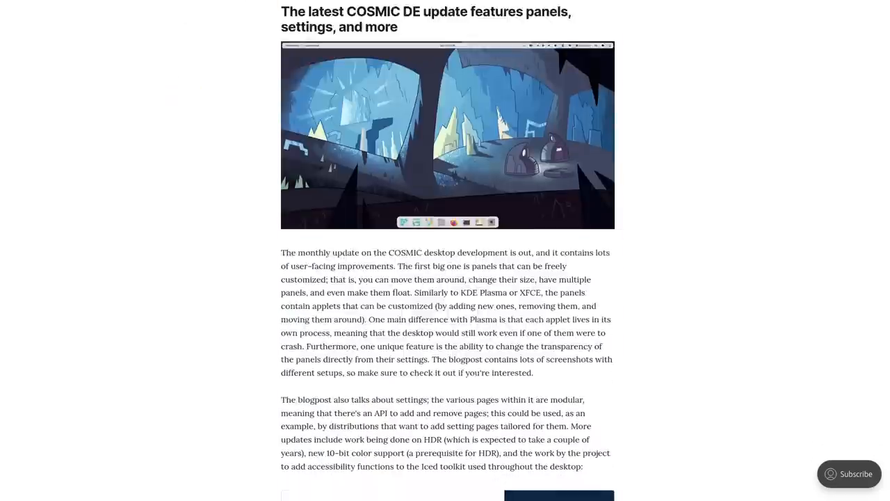
pyautogui.scroll(3)
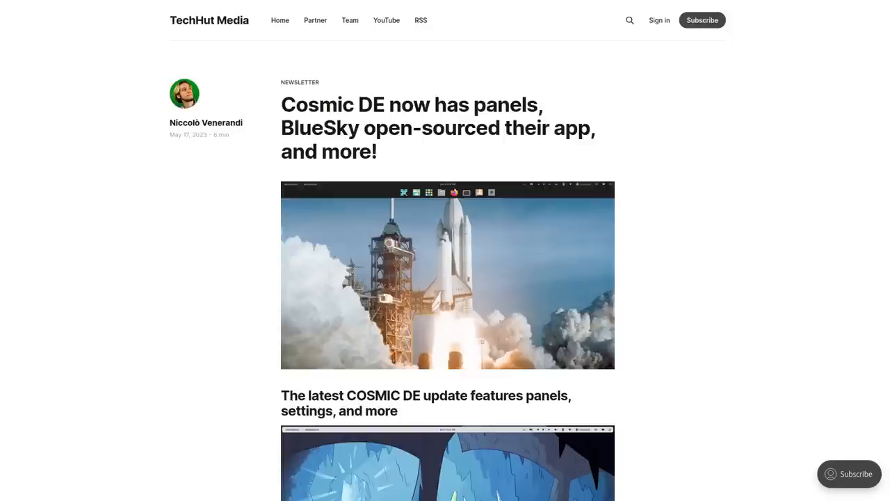
pyautogui.scroll(-3)
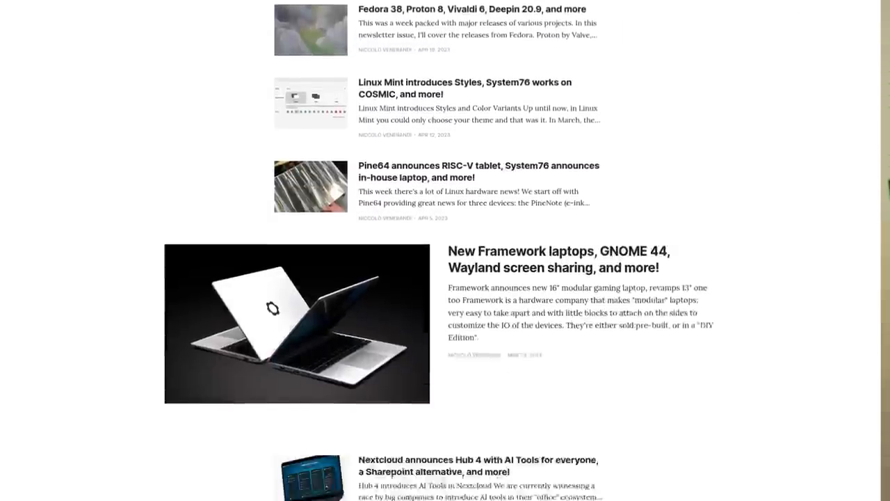
pyautogui.scroll(-3)
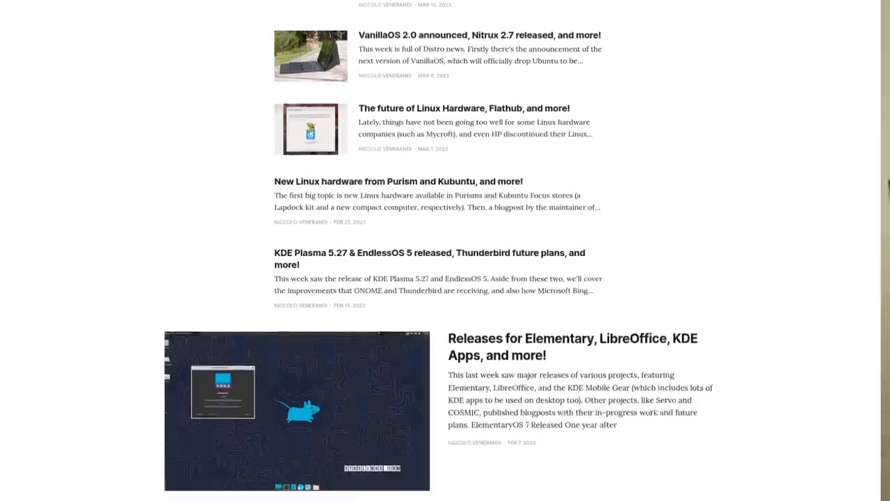
pyautogui.scroll(-3)
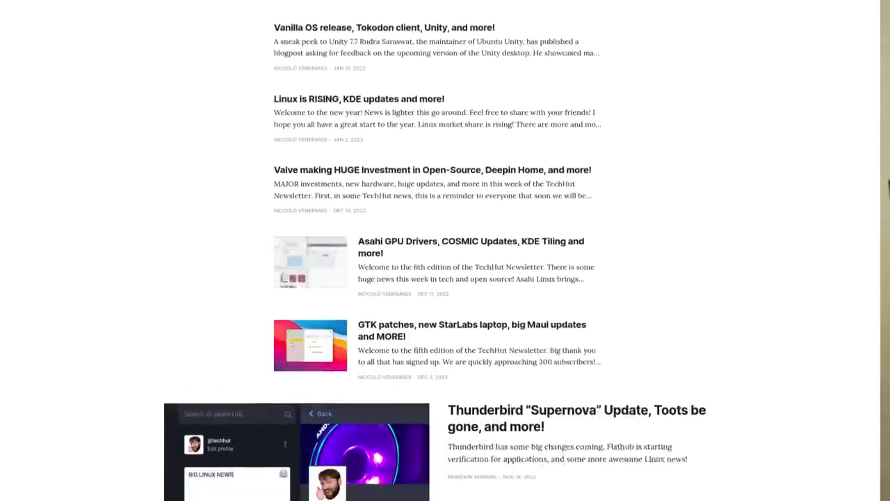
pyautogui.scroll(-3)
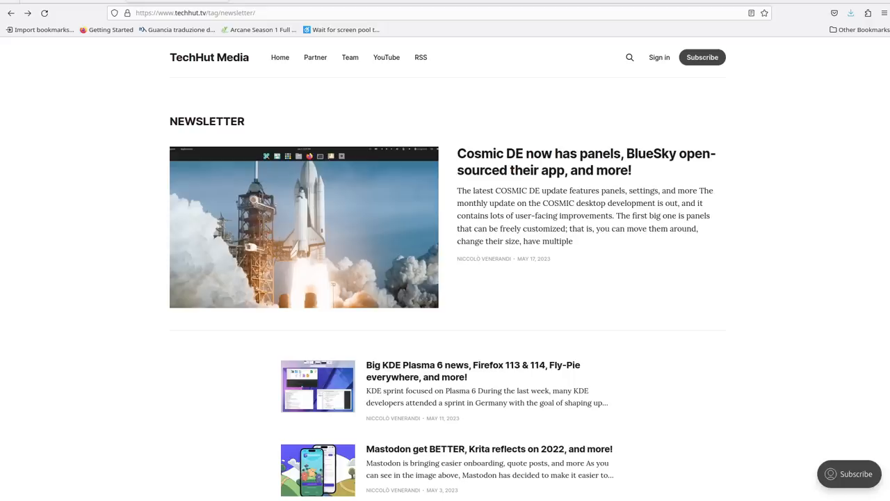
pyautogui.moveTo(805, 466)
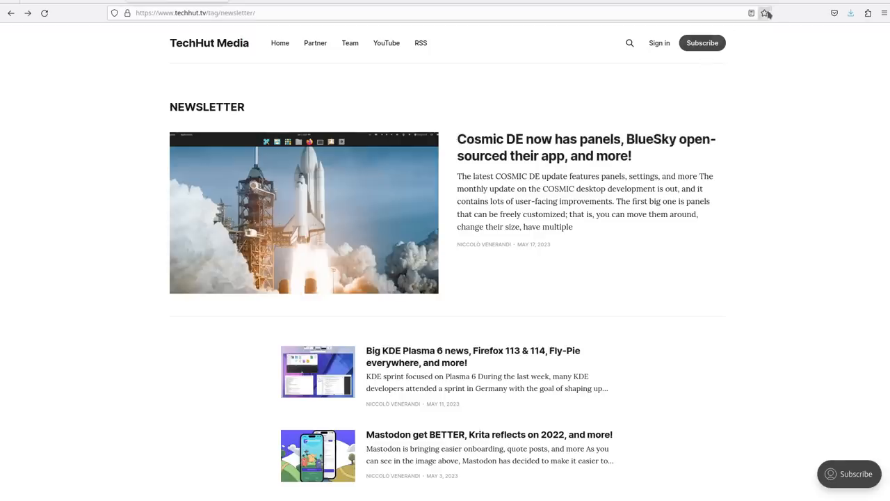
pyautogui.click(765, 12)
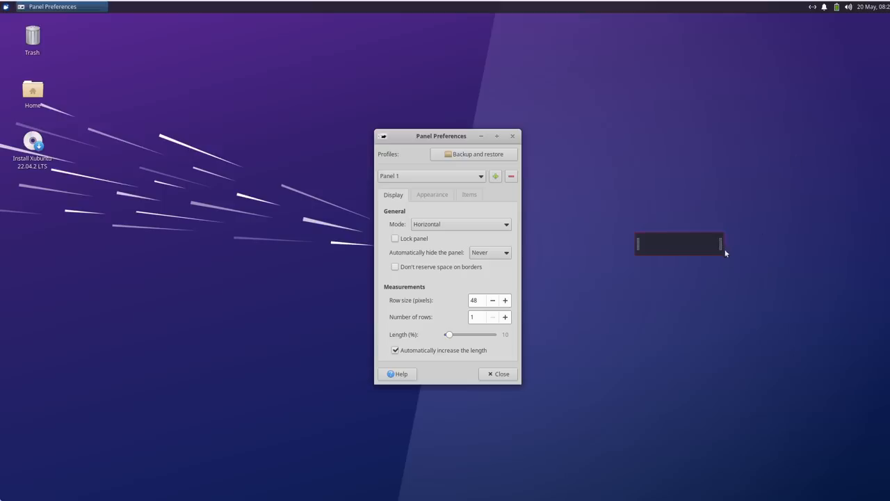
# Drag the small XFCE panel by its handle from the right side of the desktop to the left.
pyautogui.moveTo(679, 242); pyautogui.dragTo(170, 270)
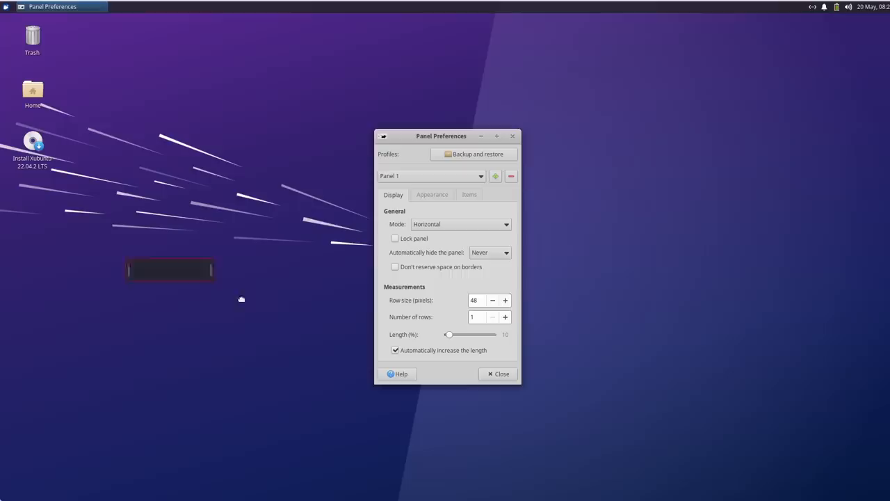
pyautogui.moveTo(170, 270); pyautogui.dragTo(665, 156)
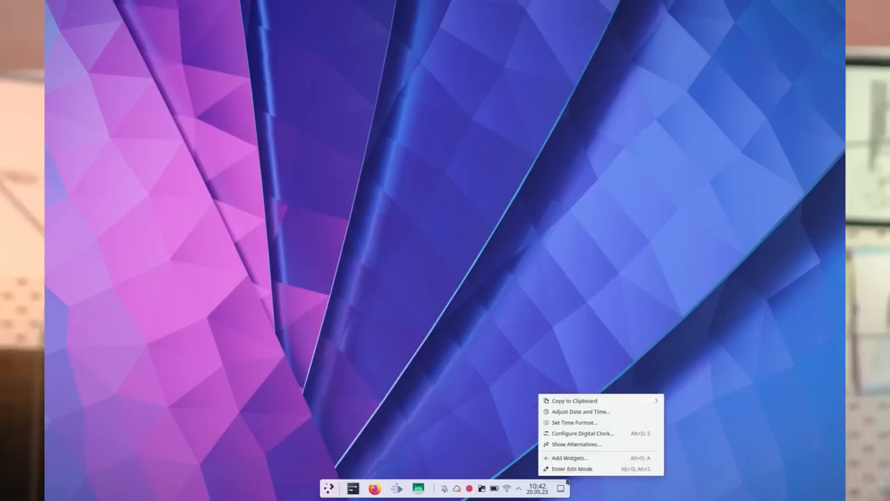
# Enter edit mode on the bottom floating panel via the clock's Enter Edit Mode option.
pyautogui.click(572, 468)
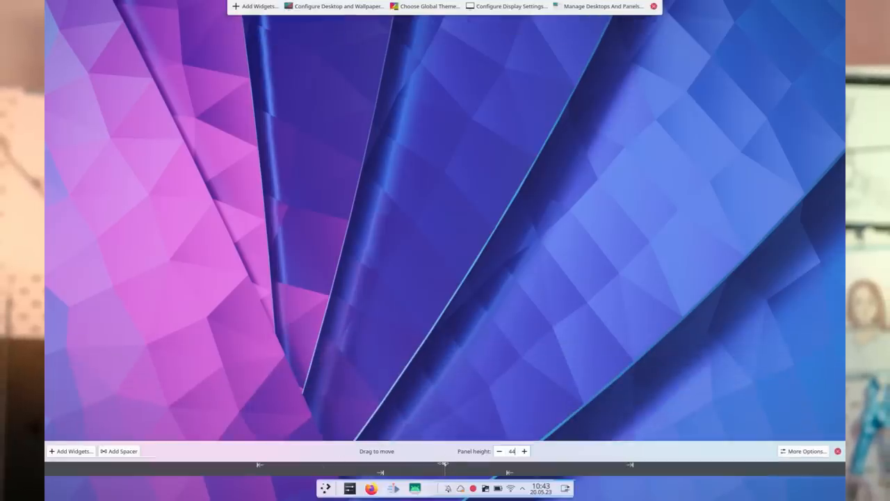
pyautogui.moveTo(438, 453)
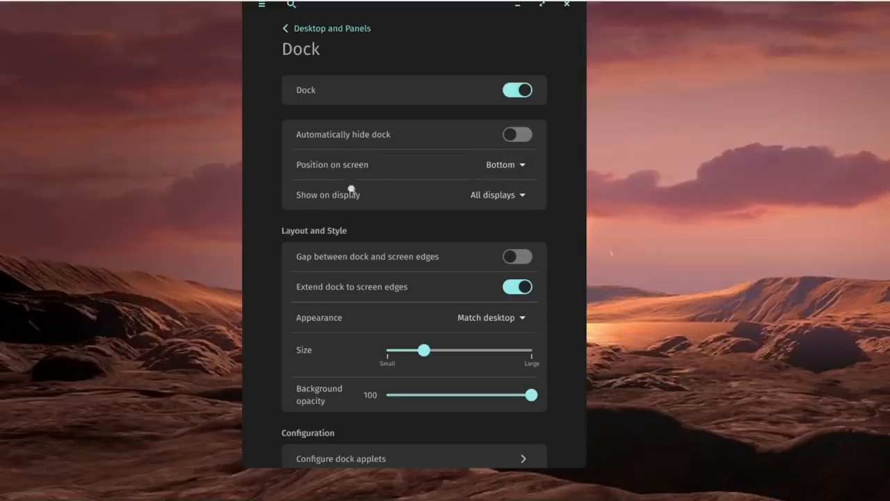
pyautogui.moveTo(460, 198)
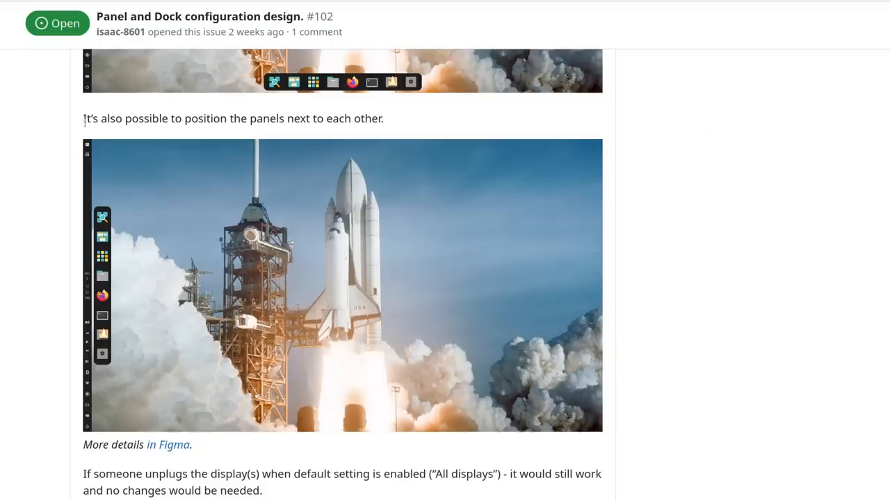
# Highlight the sentence 'It's also possible to position the panels next to each other.'.
pyautogui.moveTo(83, 119); pyautogui.dragTo(247, 118)
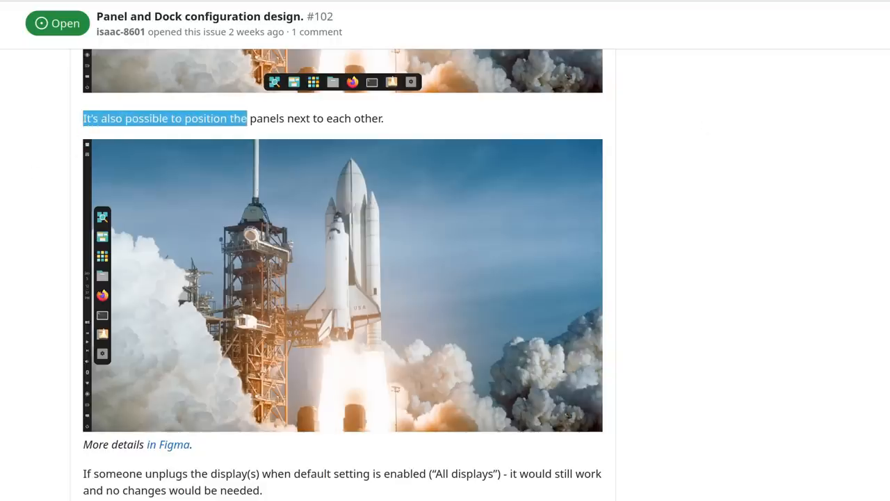
pyautogui.moveTo(248, 118); pyautogui.dragTo(384, 118)
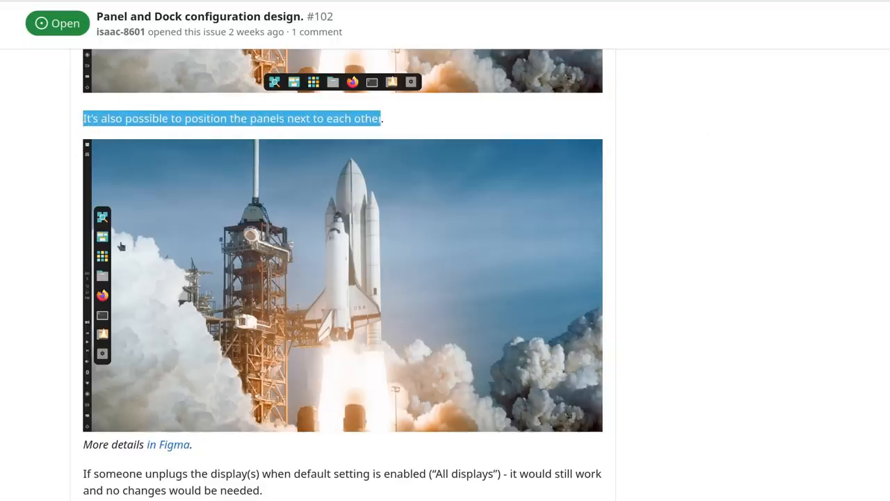
pyautogui.click(342, 283)
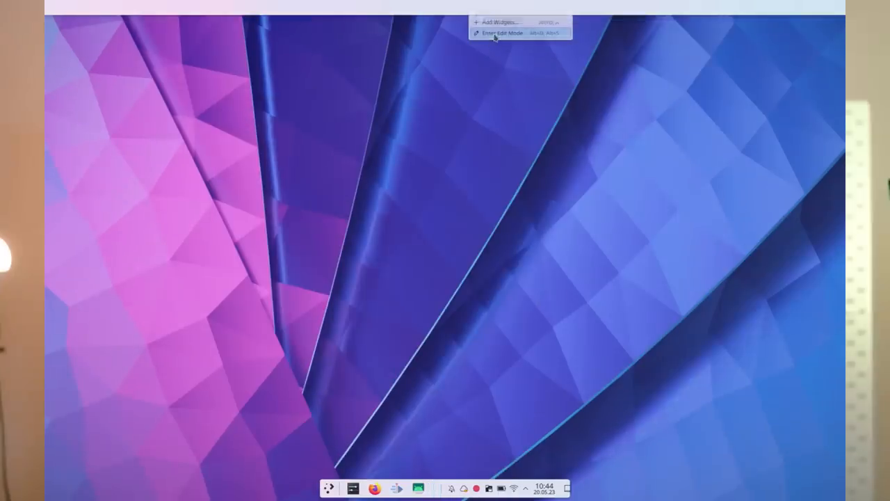
# Enter desktop edit mode and reveal the panel toolbar's More Options.
pyautogui.click(503, 33)
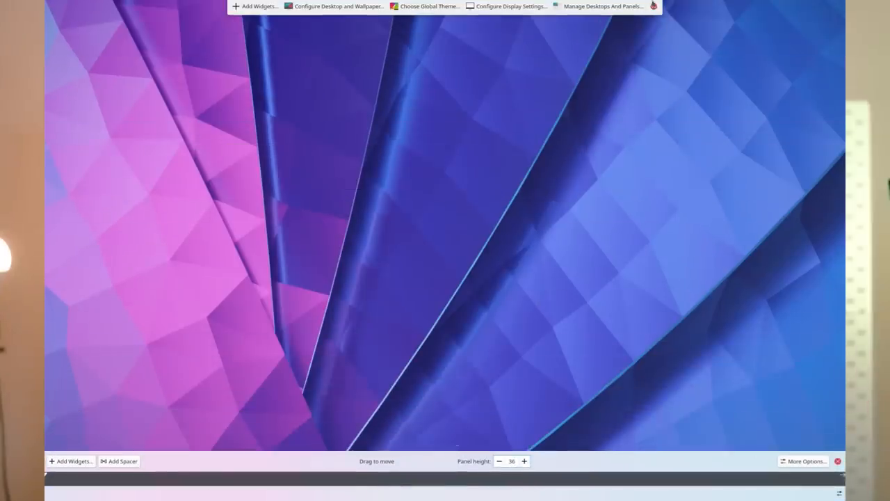
pyautogui.click(328, 487)
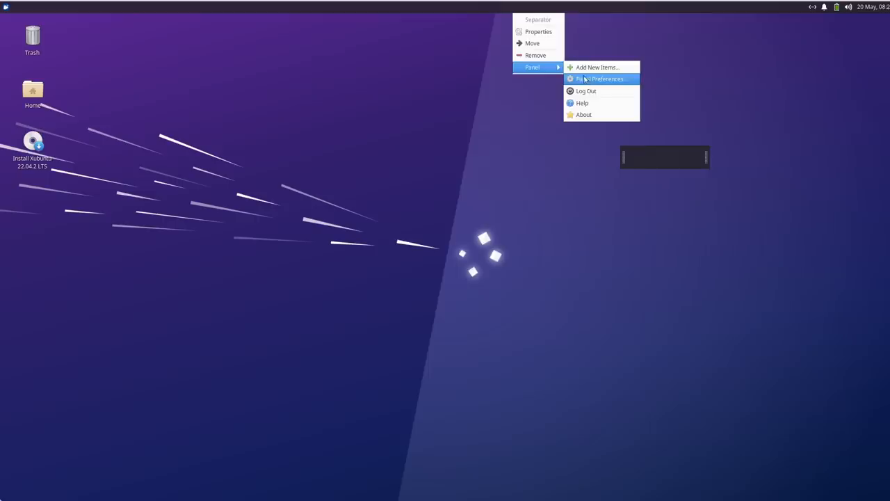
# In Panel Preferences, try the main panel in Vertical mode and toggle Lock panel.
pyautogui.click(601, 78)
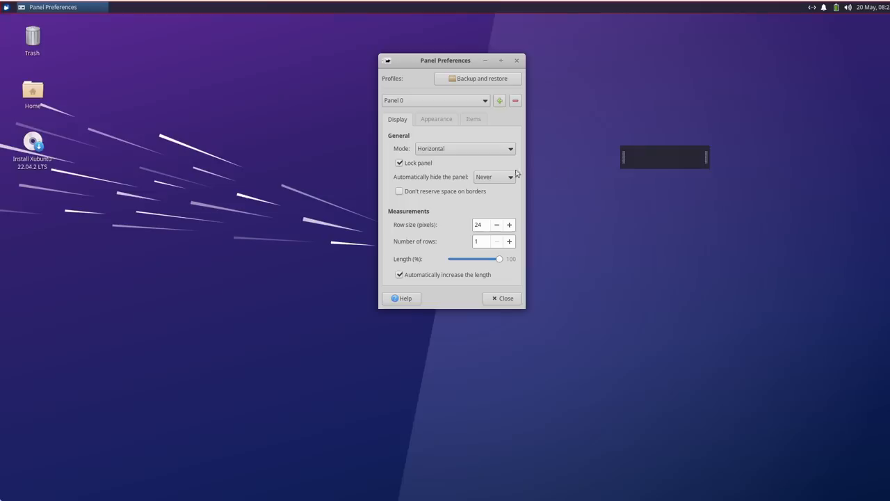
pyautogui.click(465, 148)
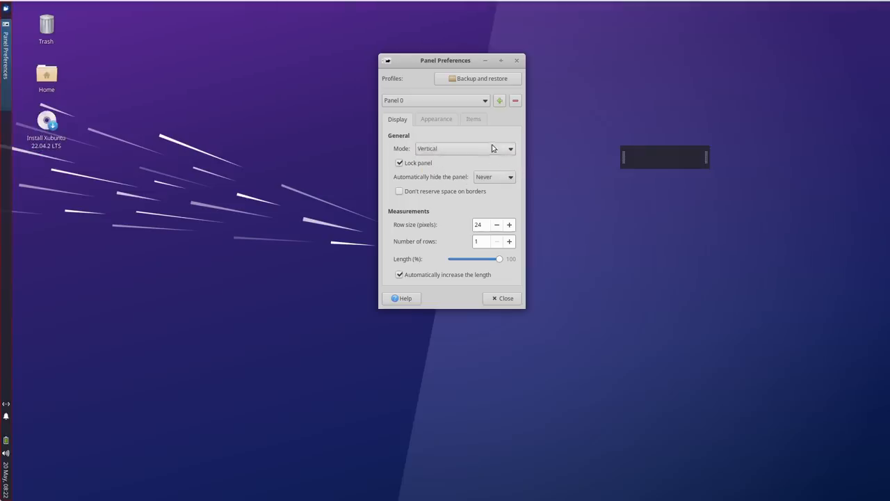
pyautogui.click(509, 147)
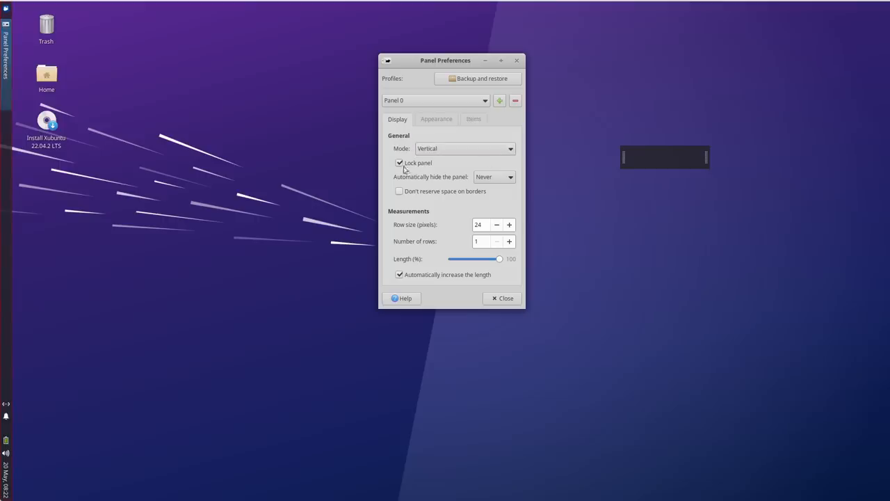
pyautogui.click(399, 163)
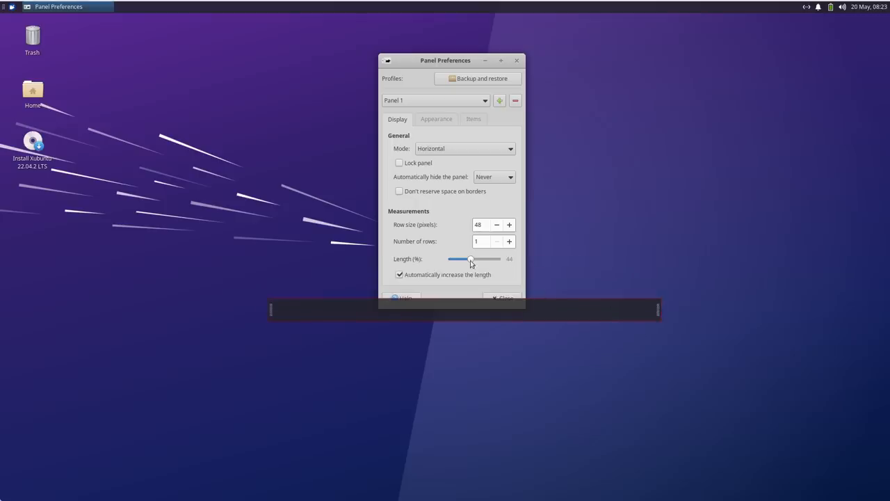
# Stretch the second panel's Length to 100% of the screen.
pyautogui.moveTo(471, 258); pyautogui.dragTo(499, 258)
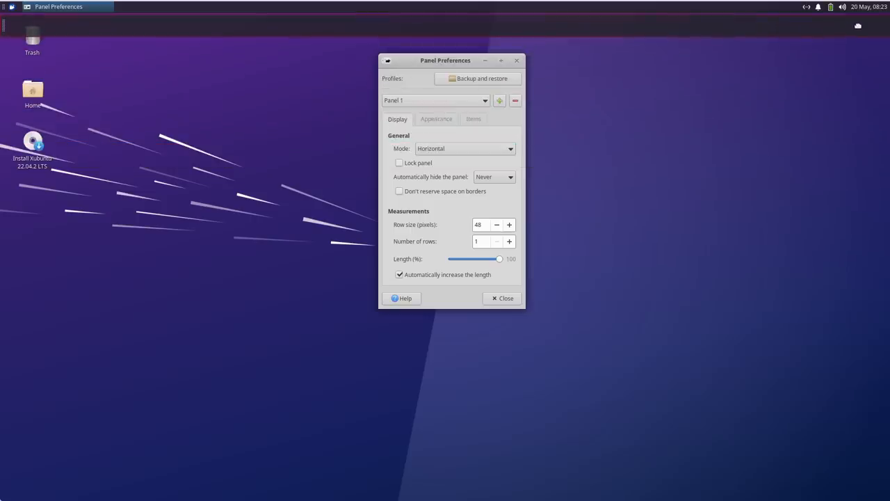
pyautogui.moveTo(465, 67)
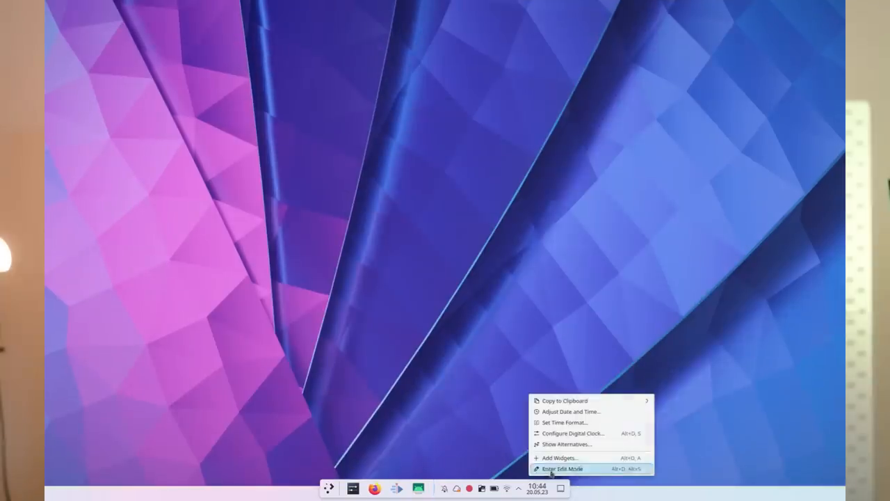
pyautogui.click(562, 468)
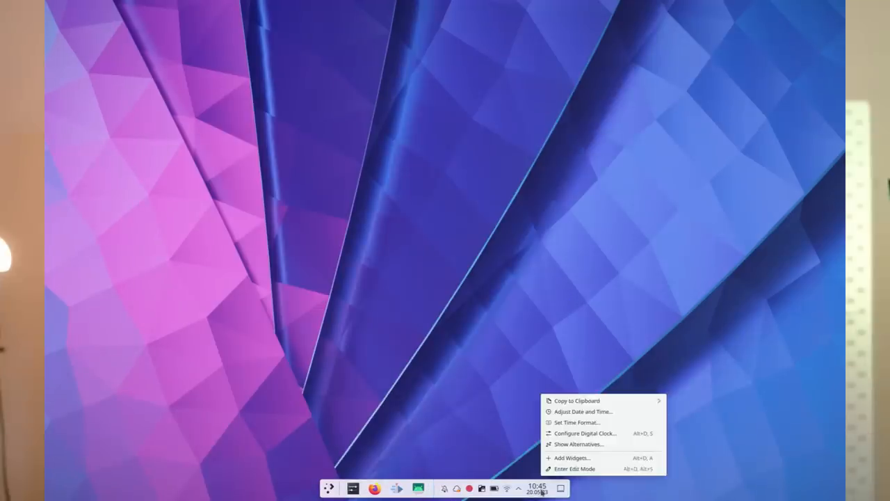
# Enter edit mode on the bottom panel from the clock's context menu to show its configuration bar.
pyautogui.click(576, 468)
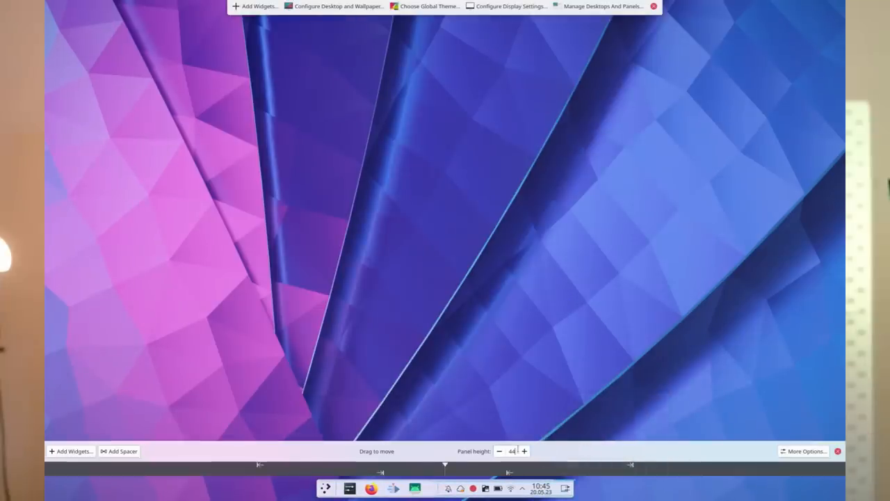
pyautogui.click(523, 451)
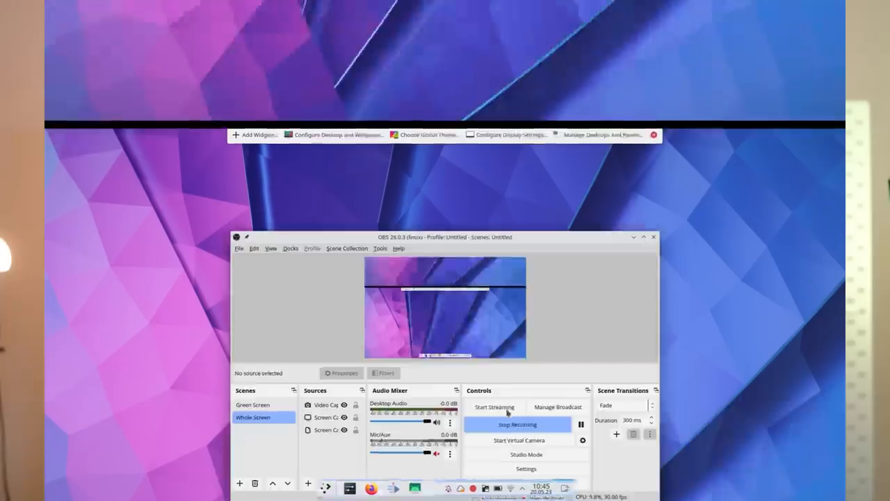
pyautogui.rightClick(535, 487)
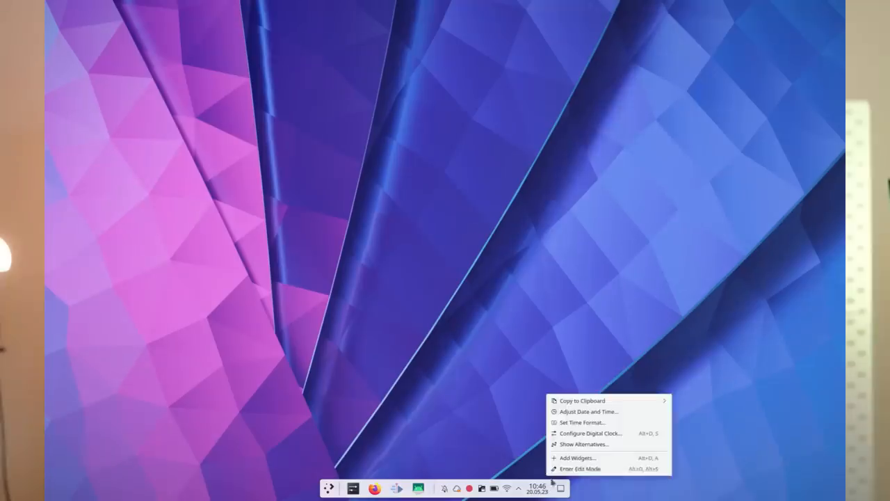
pyautogui.click(580, 467)
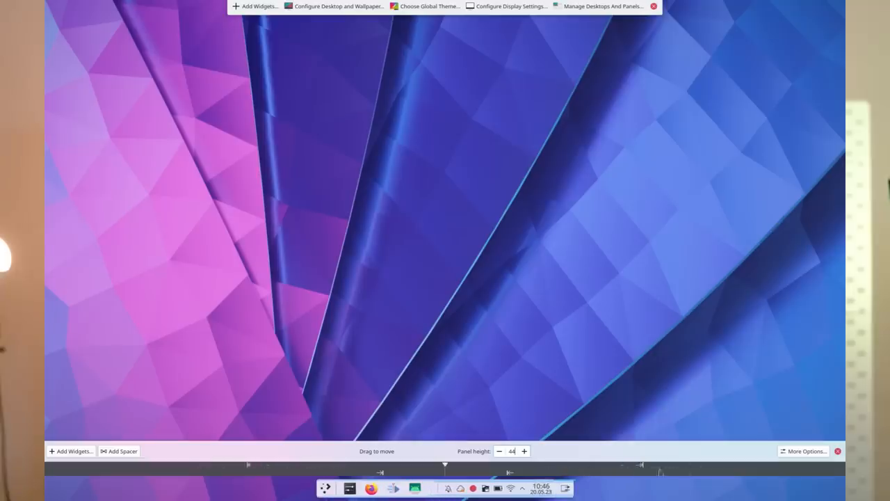
pyautogui.moveTo(484, 486)
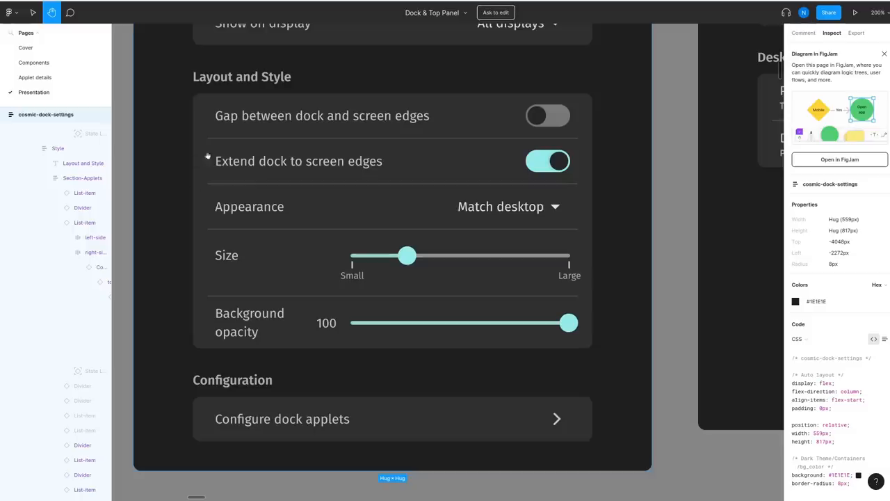
pyautogui.moveTo(249, 208)
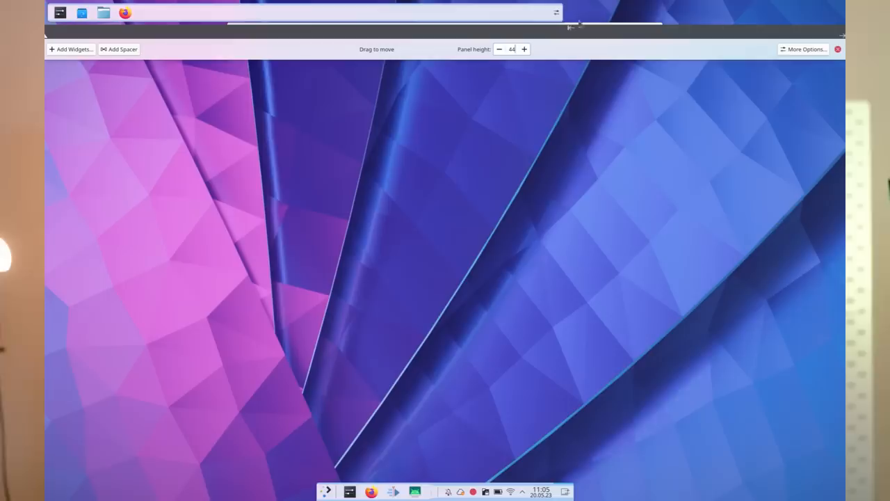
# Show the More Options popup with alignment, visibility, opacity and floating settings.
pyautogui.click(804, 49)
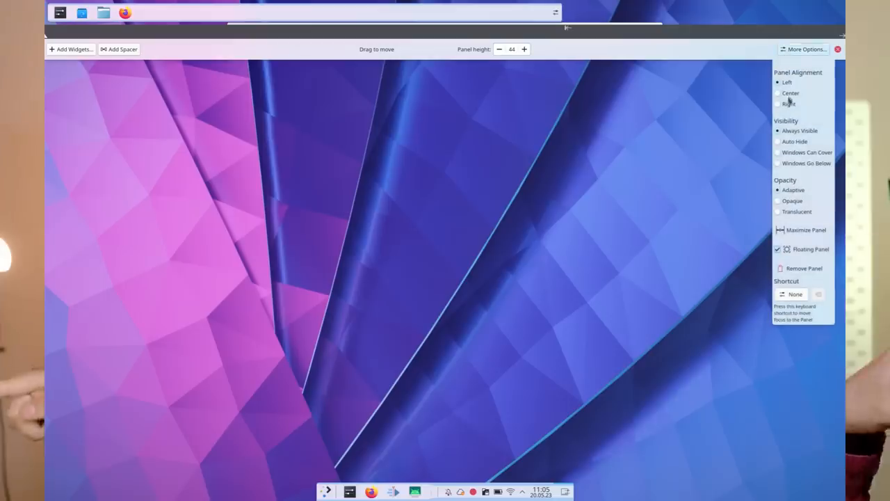
pyautogui.click(779, 94)
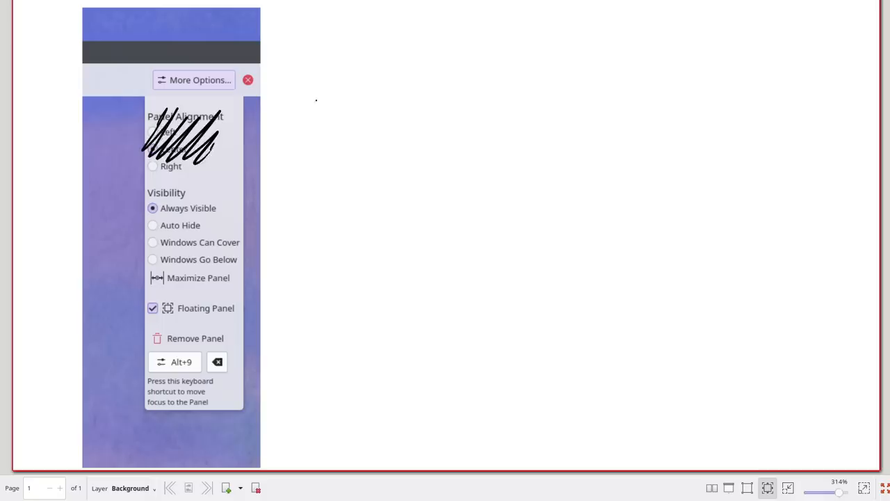
# Handwrite a PANEL TYPE note listing PANEL, DOCK, CUSTOM with an arrow to SHOWS RULER.
pyautogui.write('PANE:')
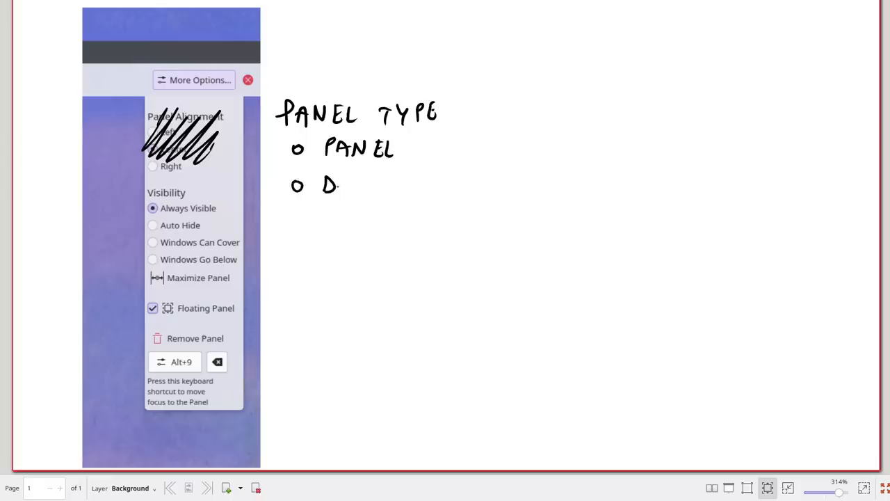
pyautogui.write('DOCK')
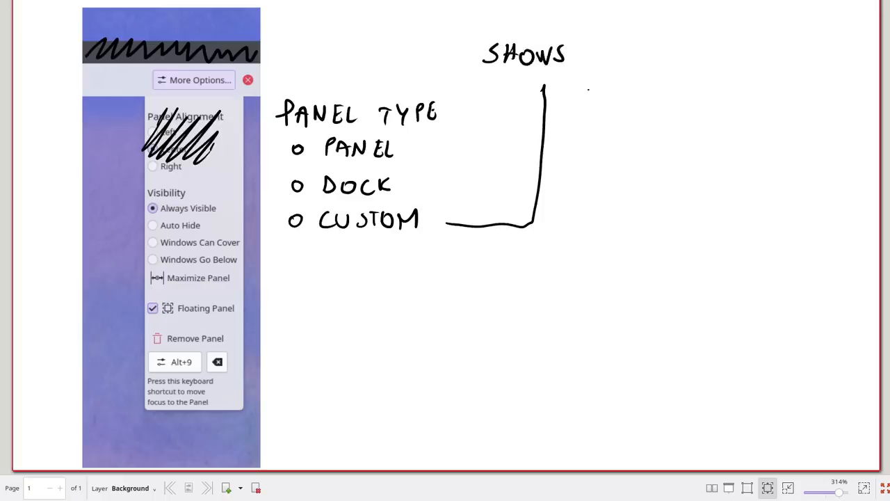
pyautogui.moveTo(569, 83); pyautogui.dragTo(651, 87)
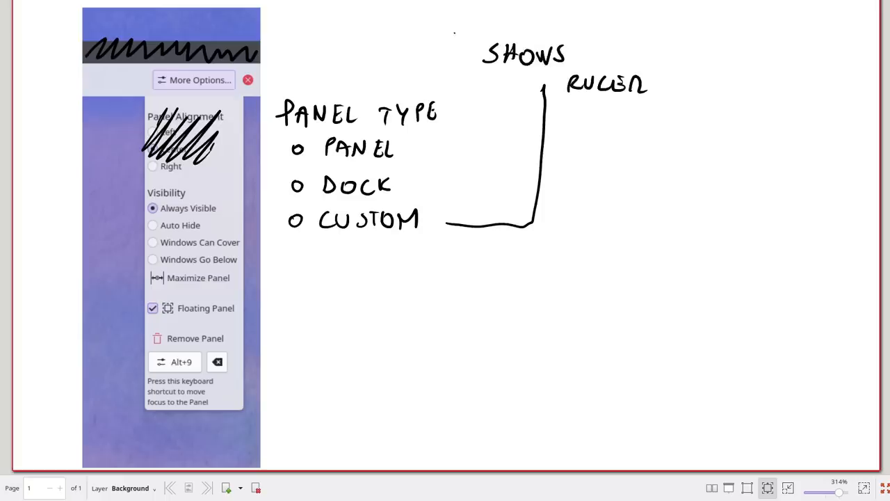
pyautogui.moveTo(473, 54); pyautogui.dragTo(278, 55)
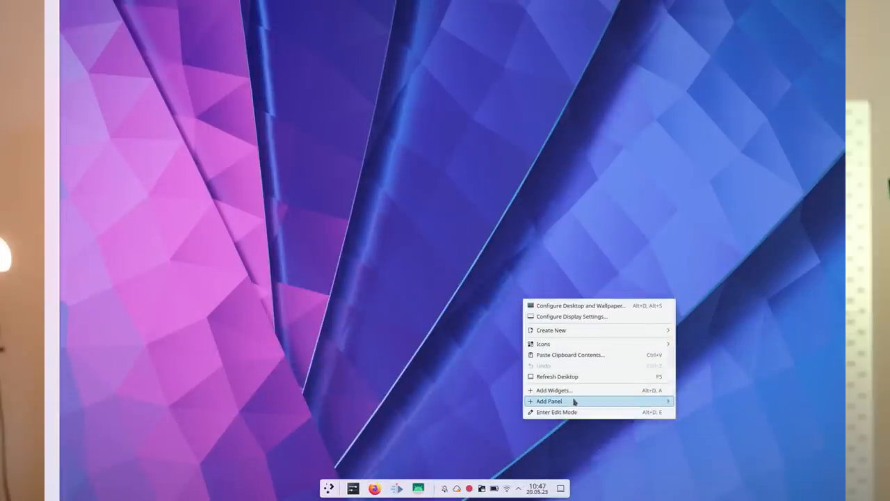
# From the desktop menu, choose Add Panel > Empty Panel to create a new top panel.
pyautogui.click(548, 401)
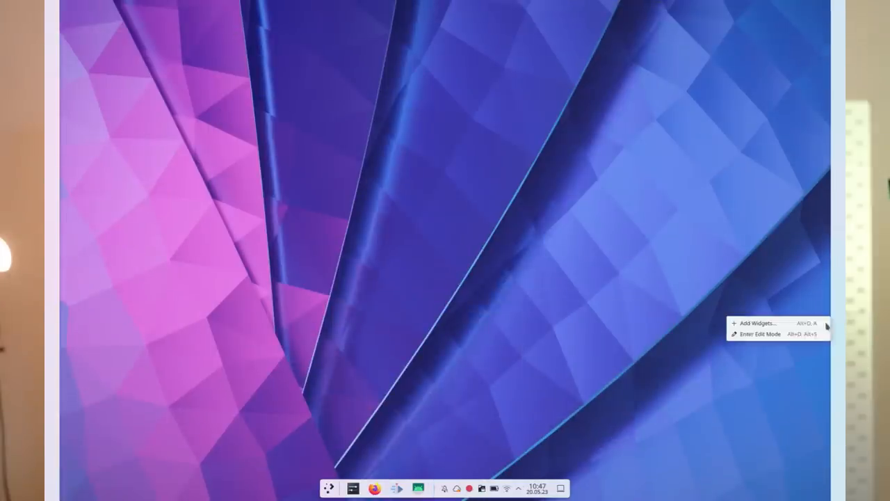
pyautogui.click(758, 333)
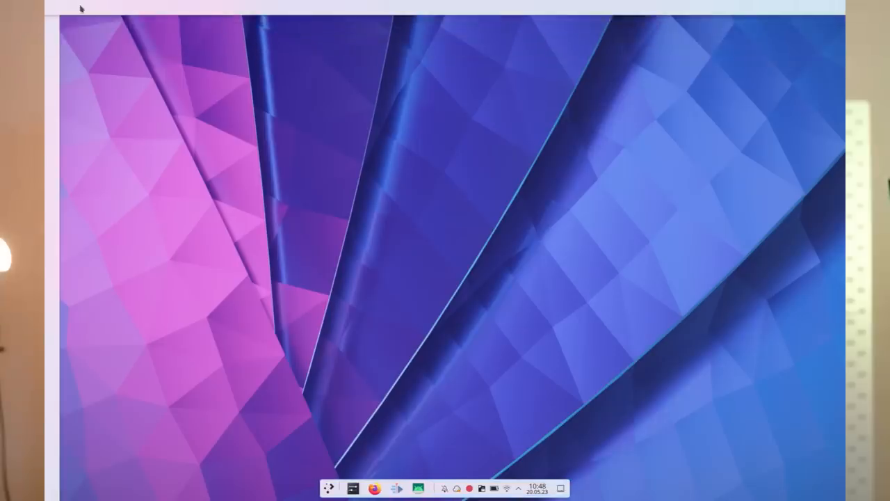
pyautogui.moveTo(56, 39)
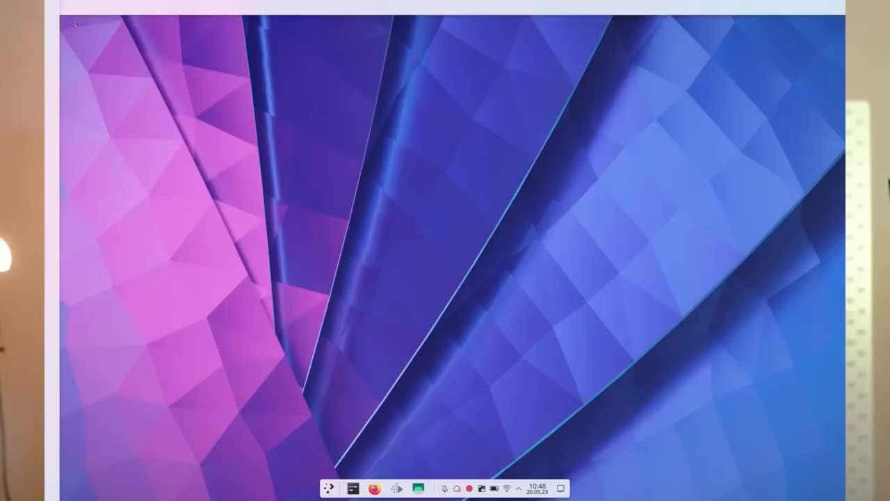
pyautogui.moveTo(50, 19)
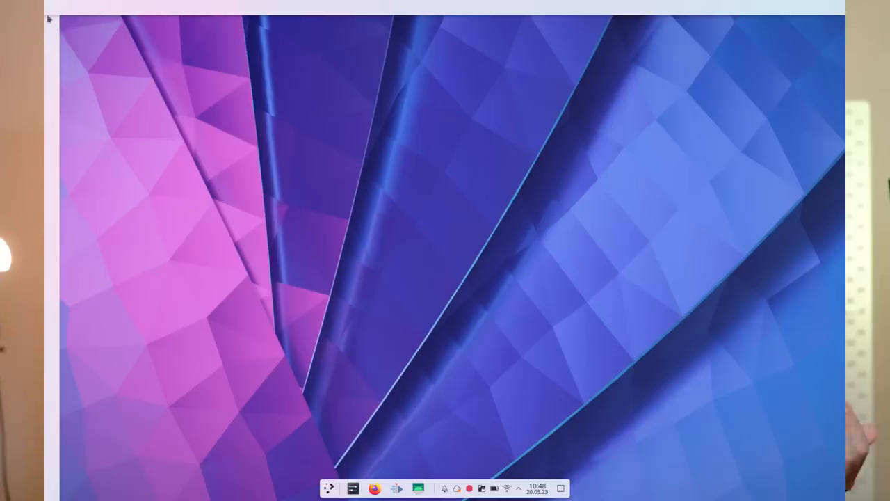
pyautogui.click(401, 487)
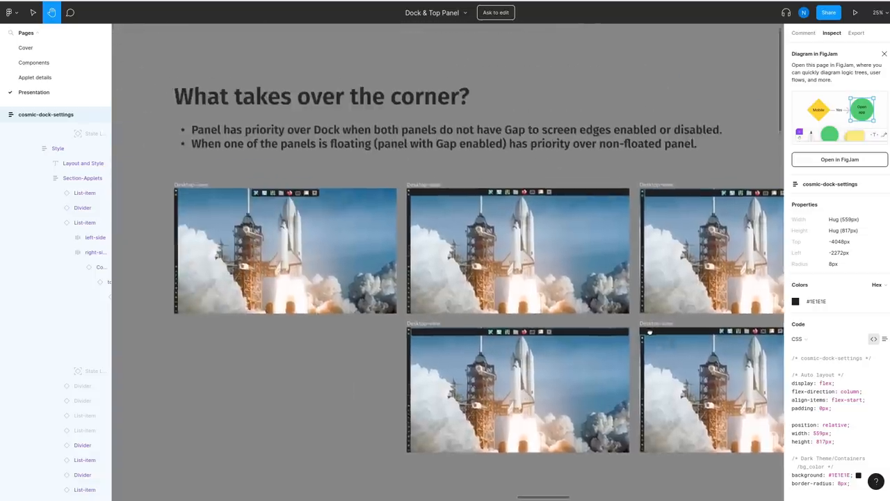
# Scroll the Figma canvas to the 'What takes over the corner?' slide.
pyautogui.scroll(3)
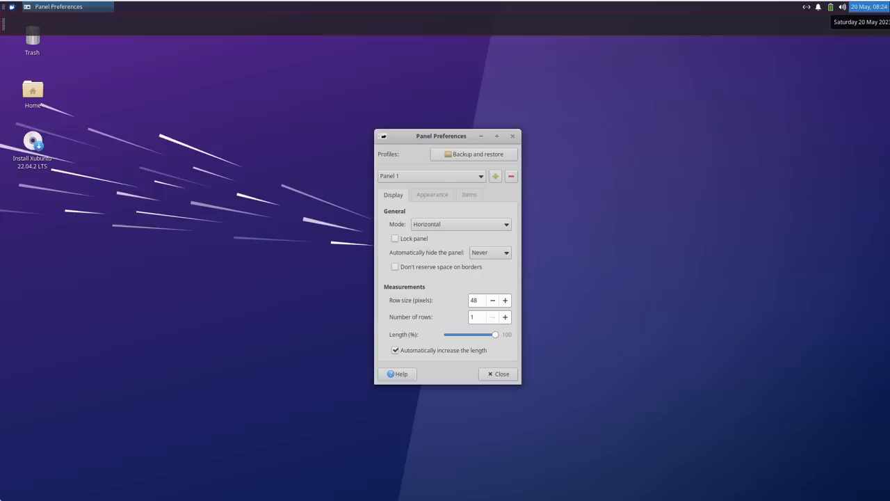
# Drag the panel's Length slider down to its minimum.
pyautogui.moveTo(495, 334); pyautogui.dragTo(461, 334)
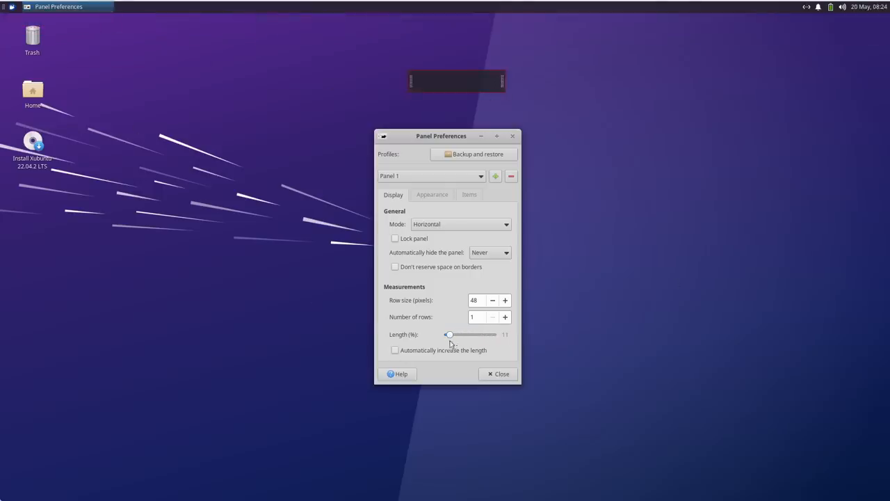
pyautogui.moveTo(448, 334); pyautogui.dragTo(445, 334)
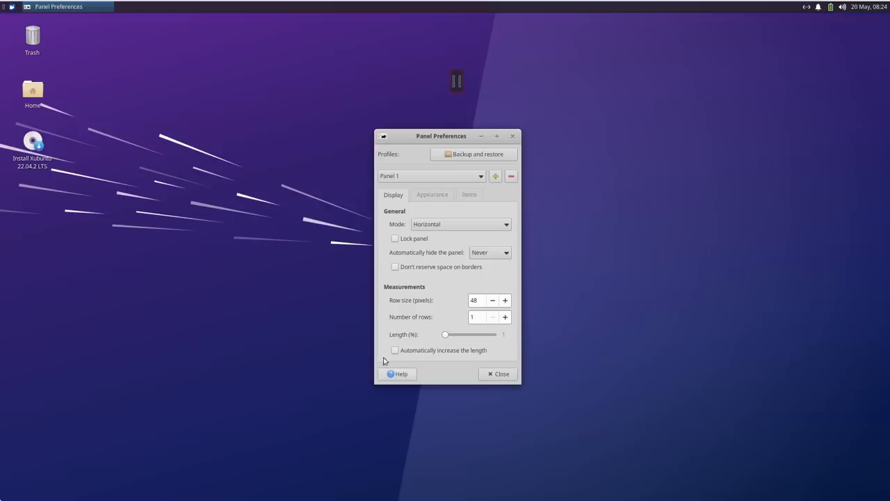
# Add an Applications Menu item to the shortened panel from the Items list.
pyautogui.click(395, 350)
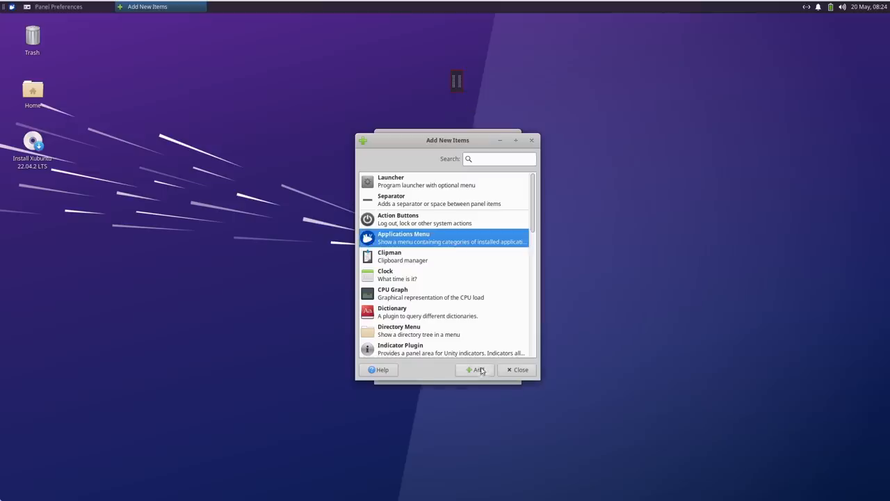
pyautogui.click(476, 370)
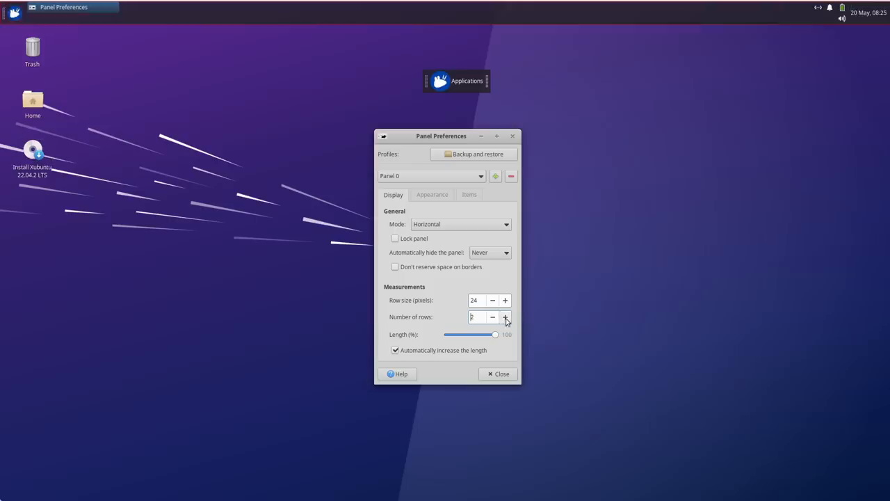
pyautogui.click(505, 318)
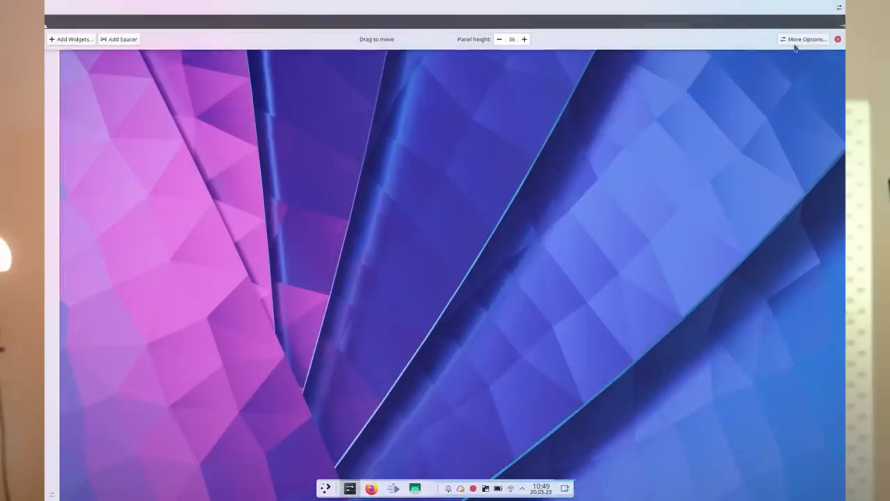
# Leave panel configuration so the desktop edit-mode toolbar appears.
pyautogui.click(804, 39)
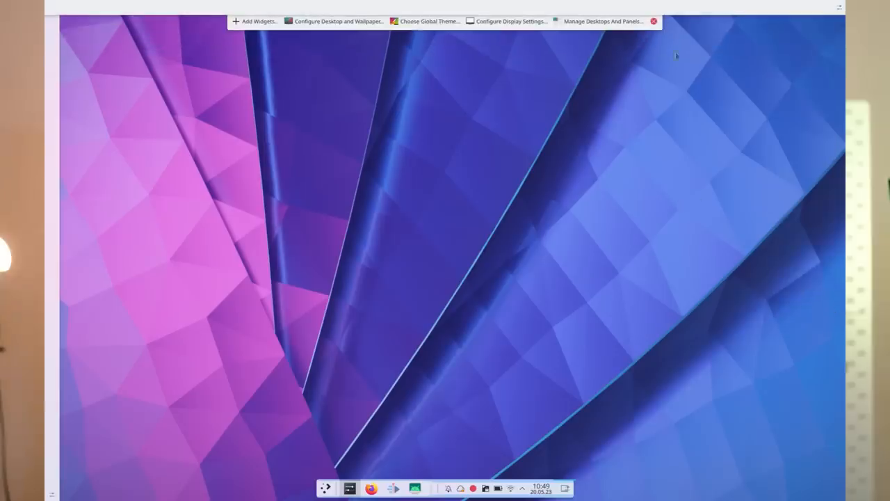
# Preview the Fluffy Bunny Plasma Style, then the WhiteSur-dark style further down the list.
pyautogui.click(429, 21)
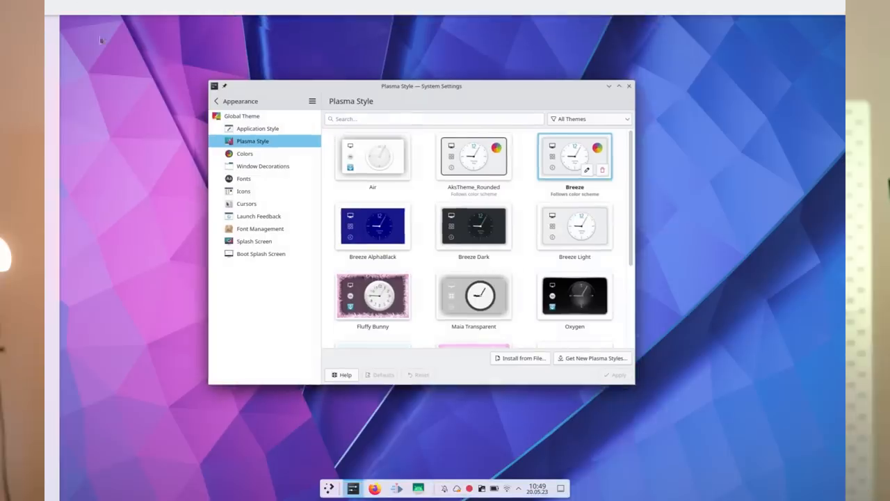
pyautogui.scroll(-3)
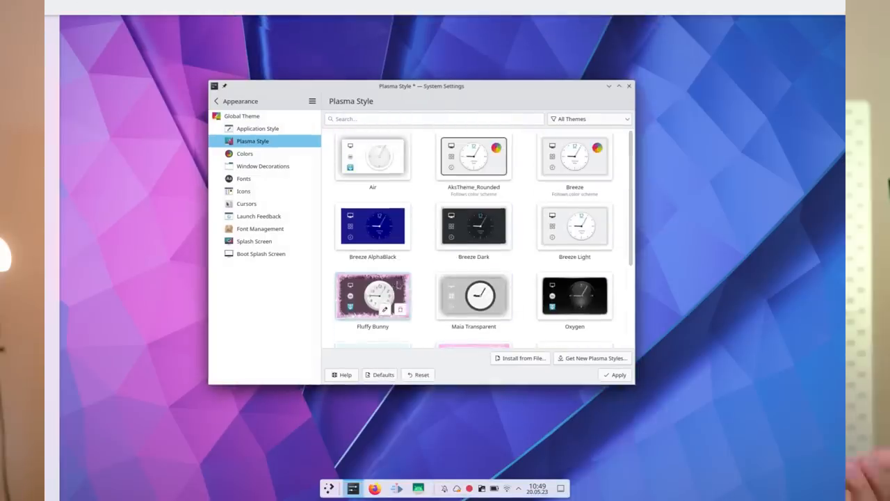
pyautogui.scroll(-3)
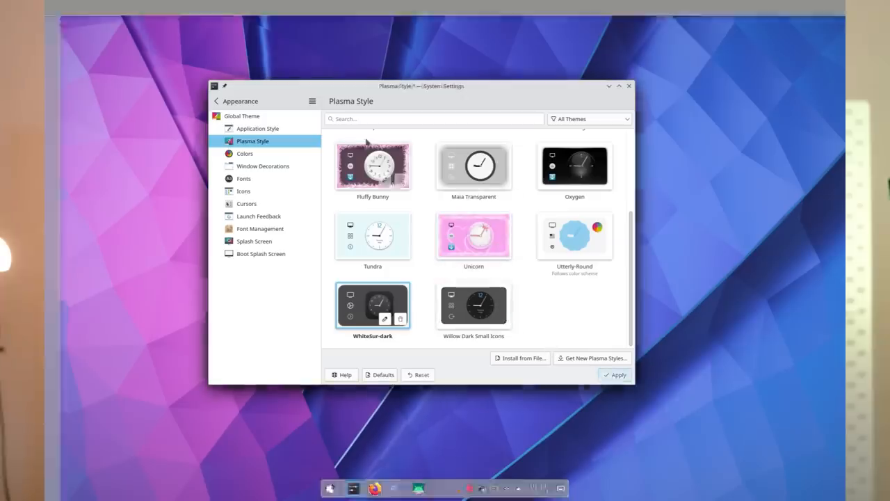
pyautogui.click(615, 374)
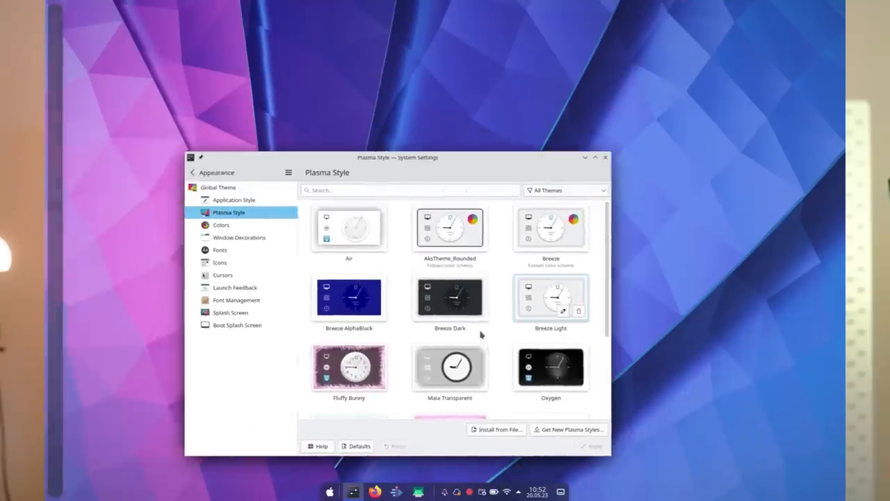
pyautogui.moveTo(396, 158); pyautogui.dragTo(217, 157)
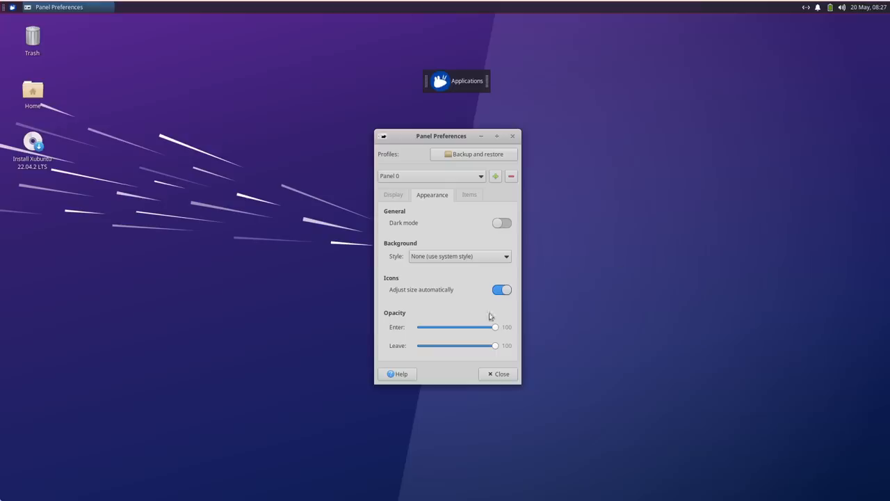
# Set the panel's Leave opacity to about 17 and its Enter opacity to about 72.
pyautogui.moveTo(496, 345); pyautogui.dragTo(437, 345)
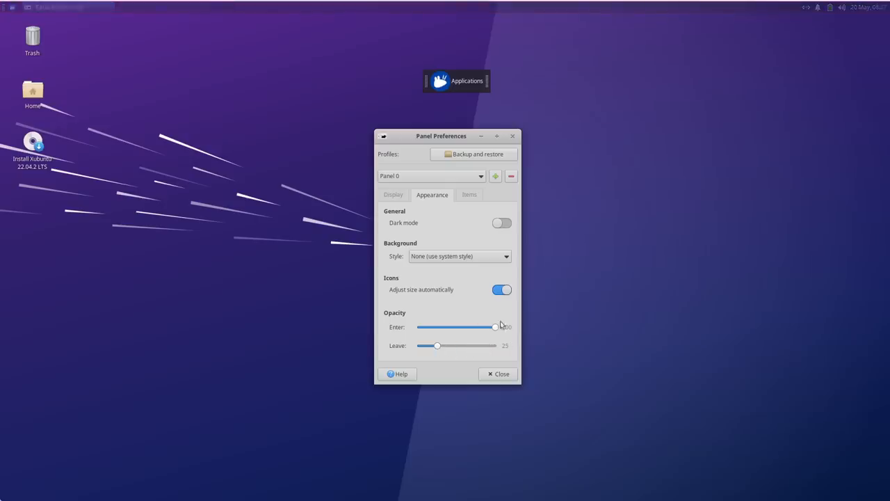
pyautogui.moveTo(496, 327); pyautogui.dragTo(468, 327)
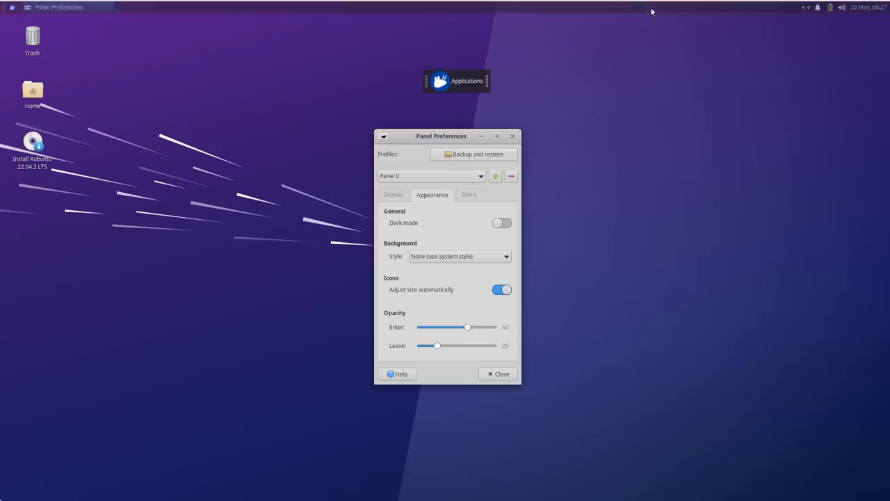
pyautogui.moveTo(648, 63)
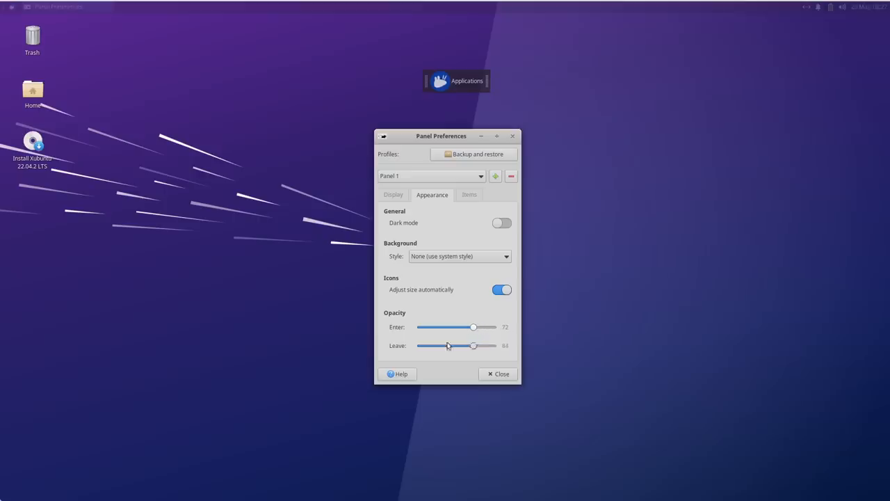
pyautogui.moveTo(473, 345); pyautogui.dragTo(439, 345)
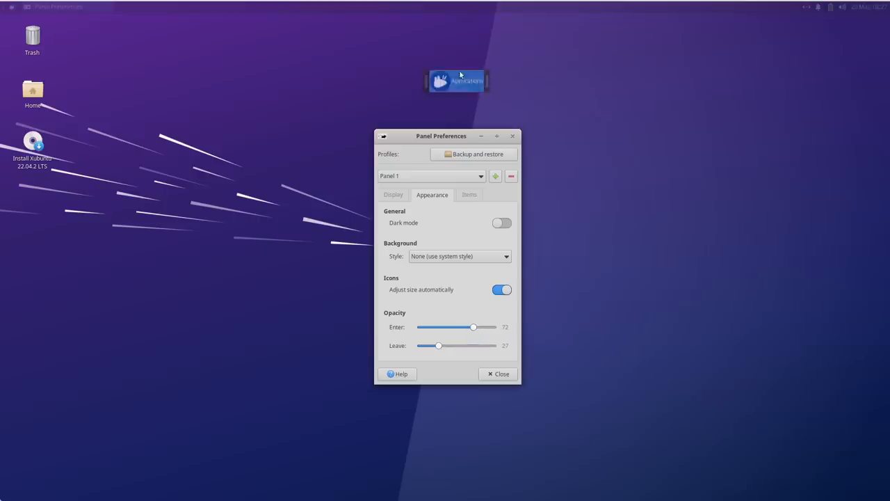
pyautogui.moveTo(456, 80)
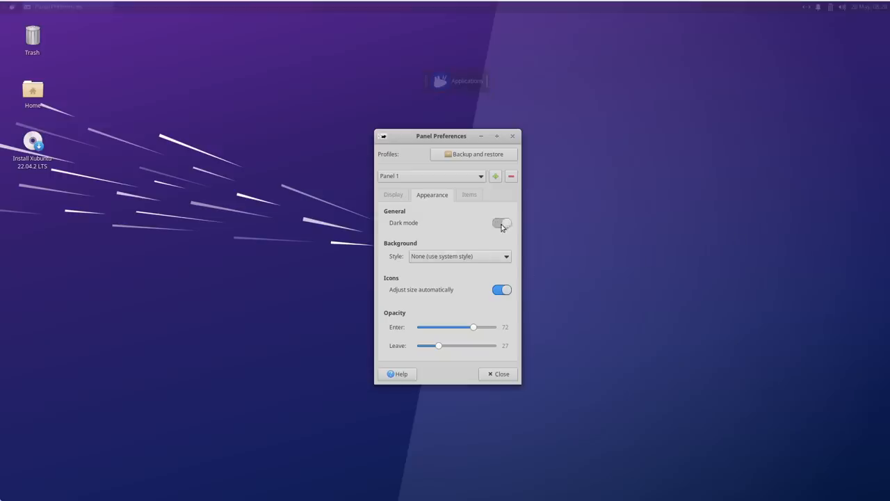
# Toggle dark mode on and off, then set Background Style to Solid color.
pyautogui.click(501, 223)
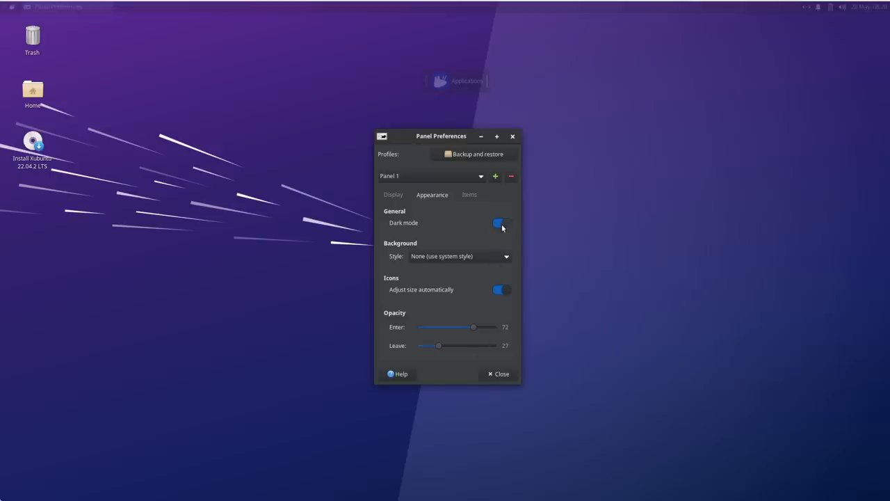
pyautogui.click(501, 222)
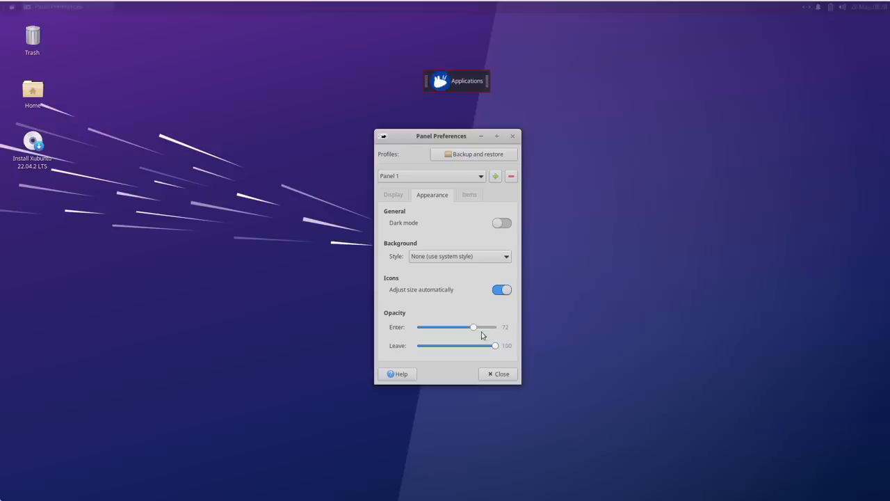
pyautogui.click(459, 256)
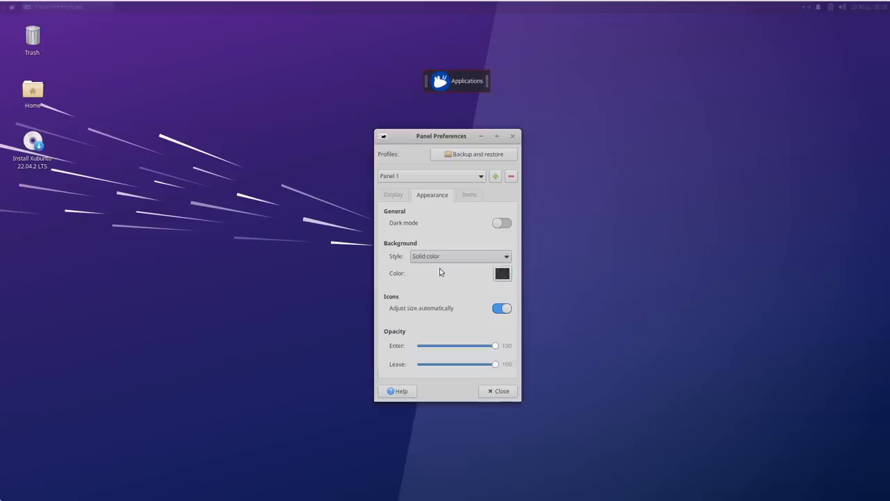
pyautogui.click(502, 273)
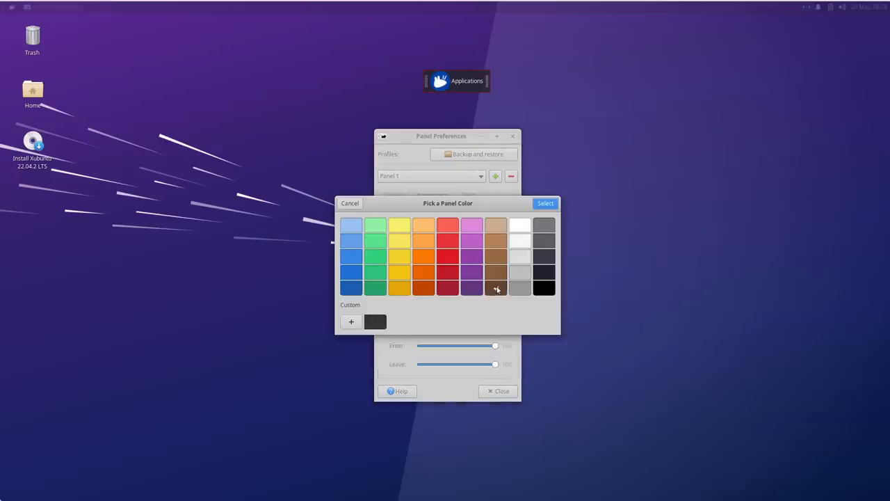
# Colour the panel brown then red, and switch its background style to an image.
pyautogui.click(545, 203)
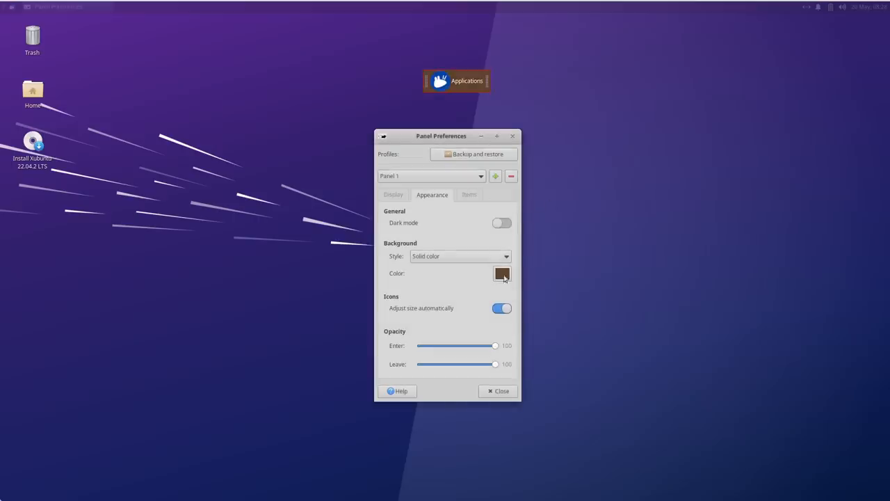
pyautogui.click(500, 272)
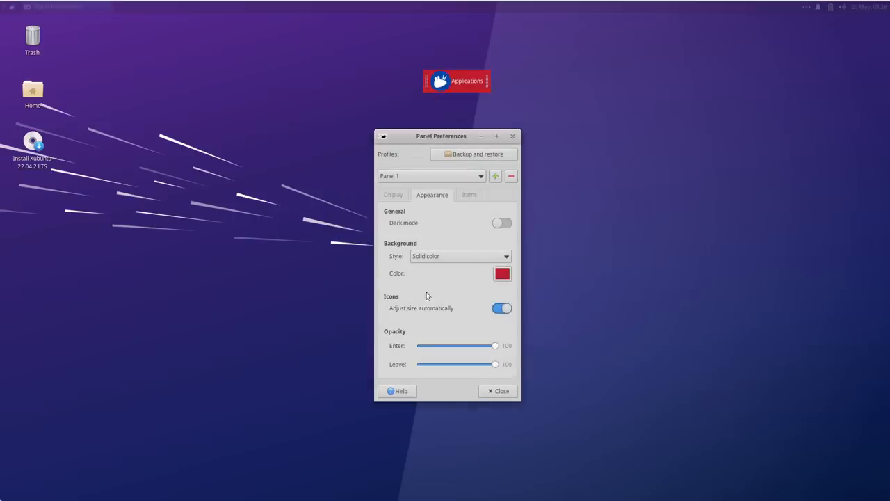
pyautogui.click(461, 256)
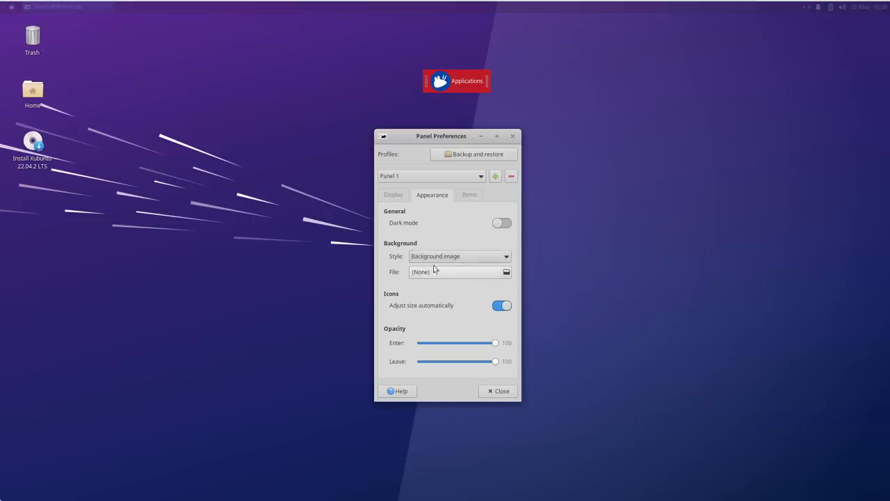
pyautogui.click(459, 256)
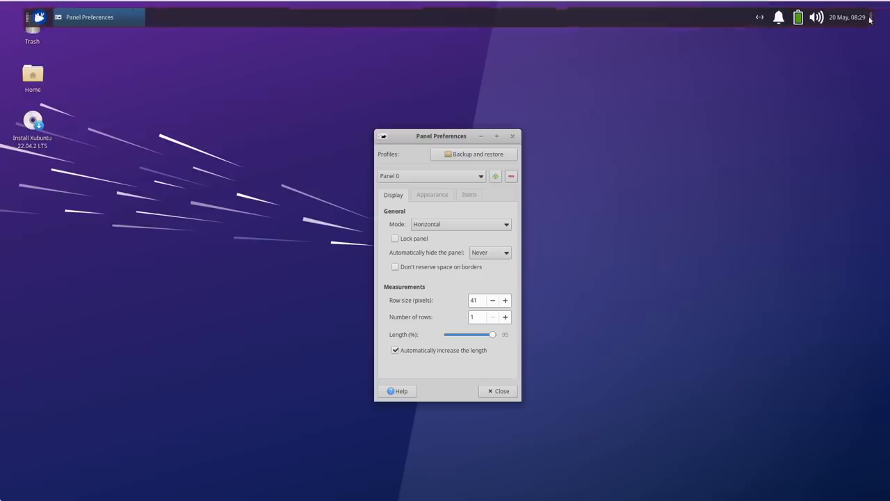
# Nudge Panel 0's Length (%) slider slightly below 100 so it no longer spans the screen.
pyautogui.moveTo(492, 333); pyautogui.dragTo(496, 334)
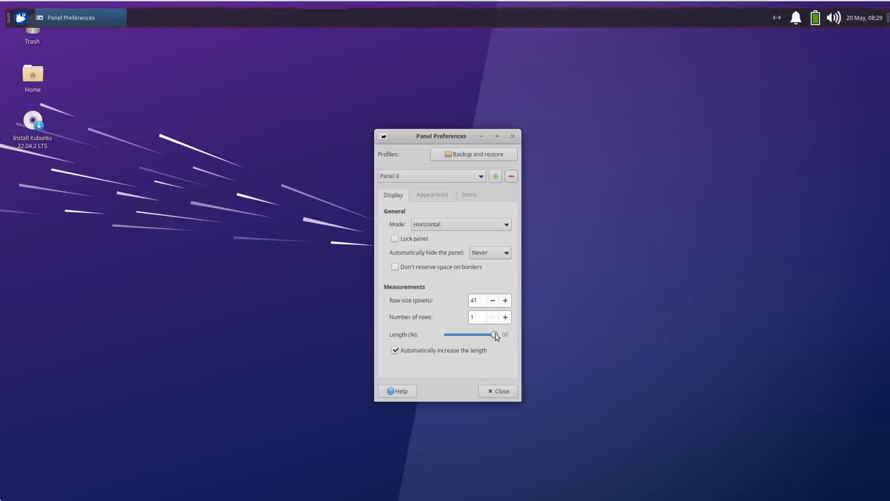
pyautogui.moveTo(492, 333); pyautogui.dragTo(495, 334)
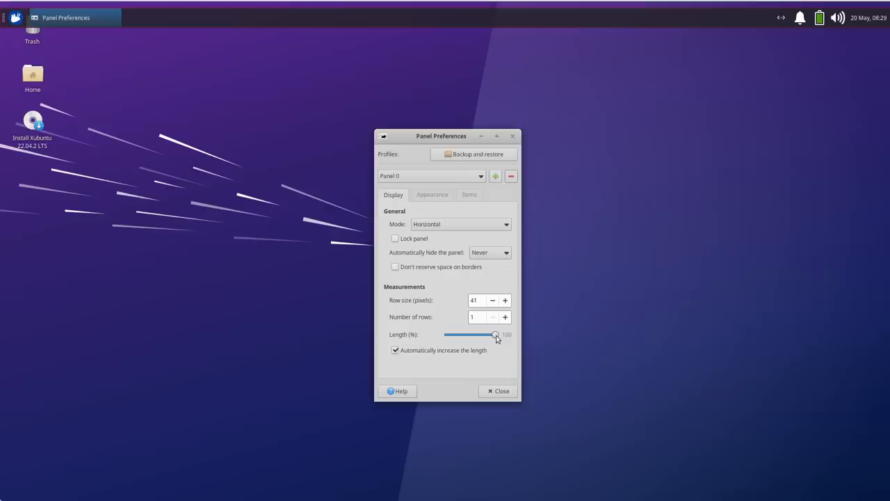
pyautogui.moveTo(495, 333); pyautogui.dragTo(493, 334)
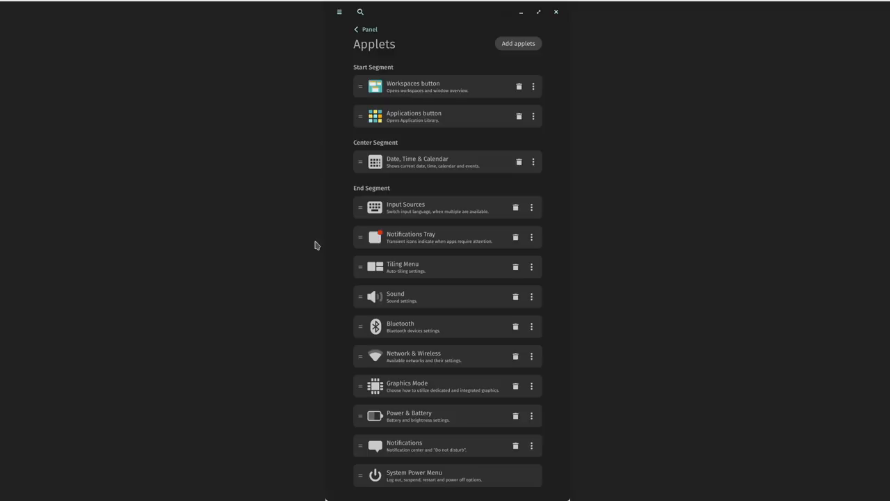
pyautogui.moveTo(457, 292)
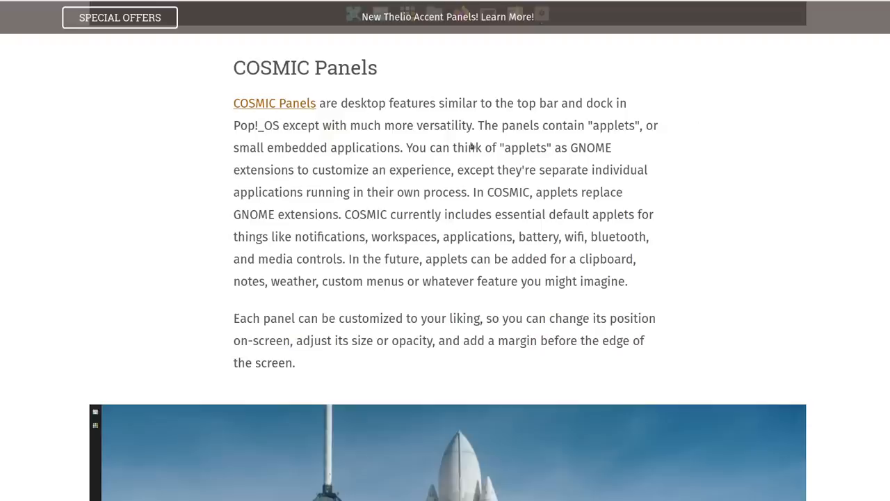
# Highlight the blog phrase about COSMIC applets running as separate processes.
pyautogui.moveTo(406, 148); pyautogui.dragTo(612, 148)
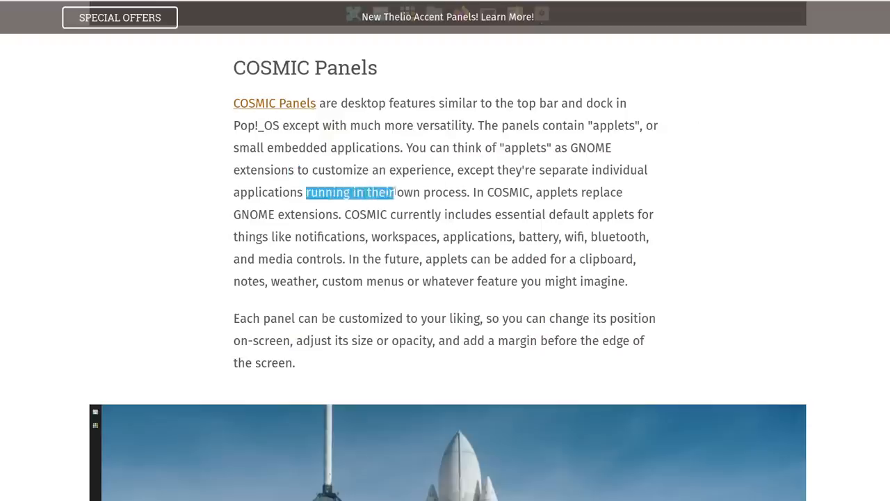
pyautogui.moveTo(393, 192); pyautogui.dragTo(470, 192)
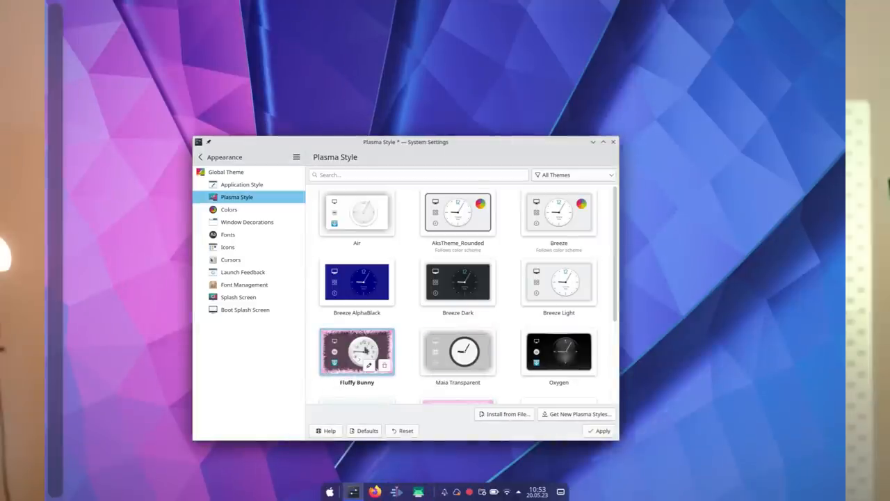
# Select the Fluffy Bunny Plasma Style and apply it to the desktop.
pyautogui.click(598, 431)
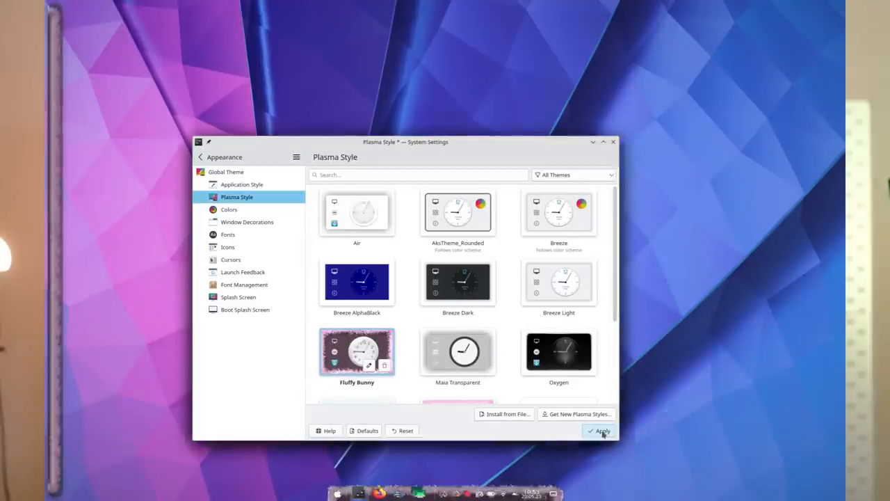
pyautogui.click(598, 431)
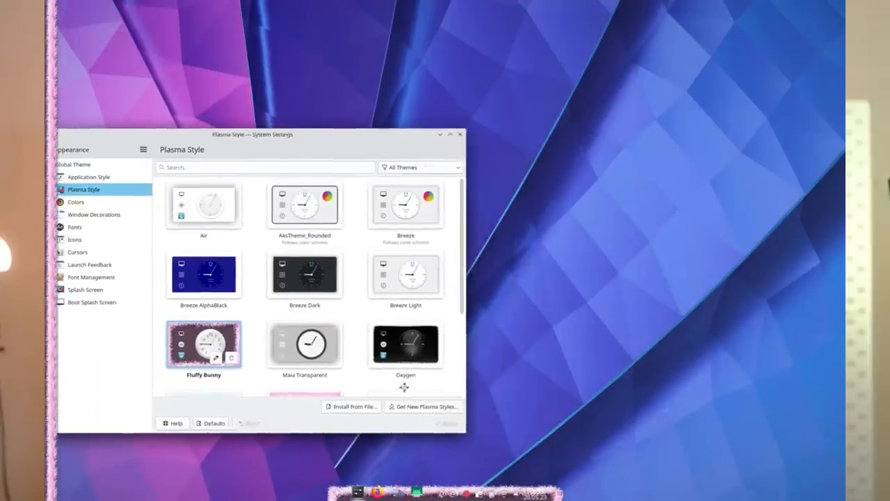